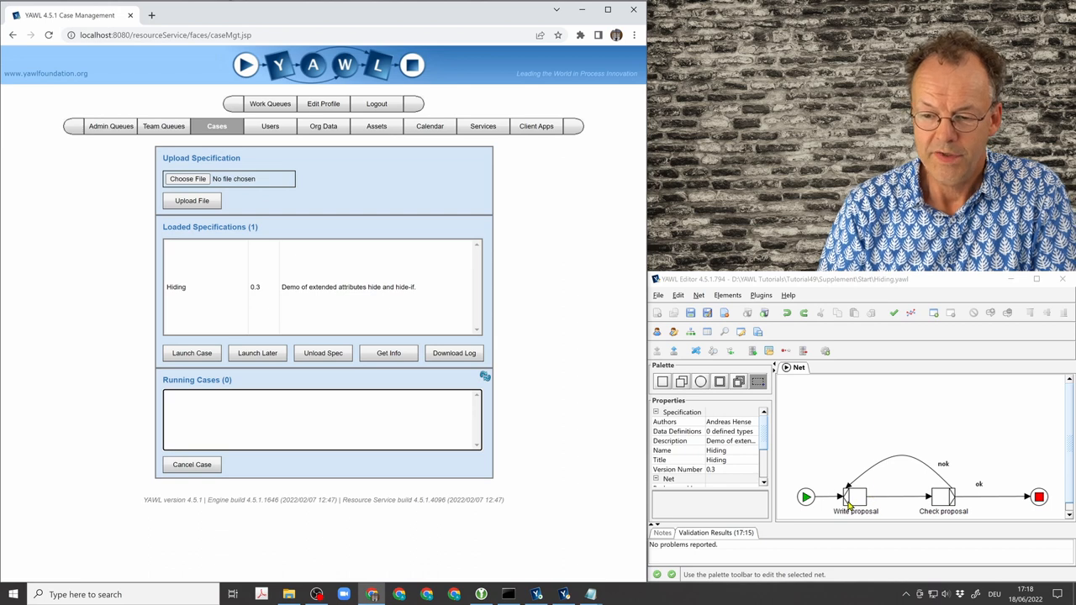
mouse_move(943, 513)
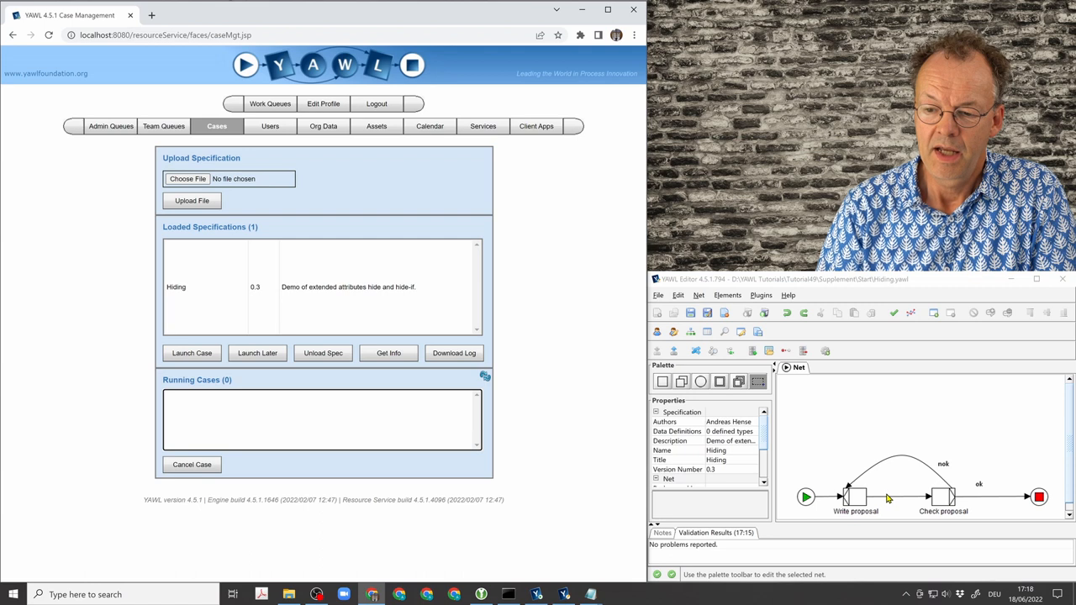
mouse_move(854, 498)
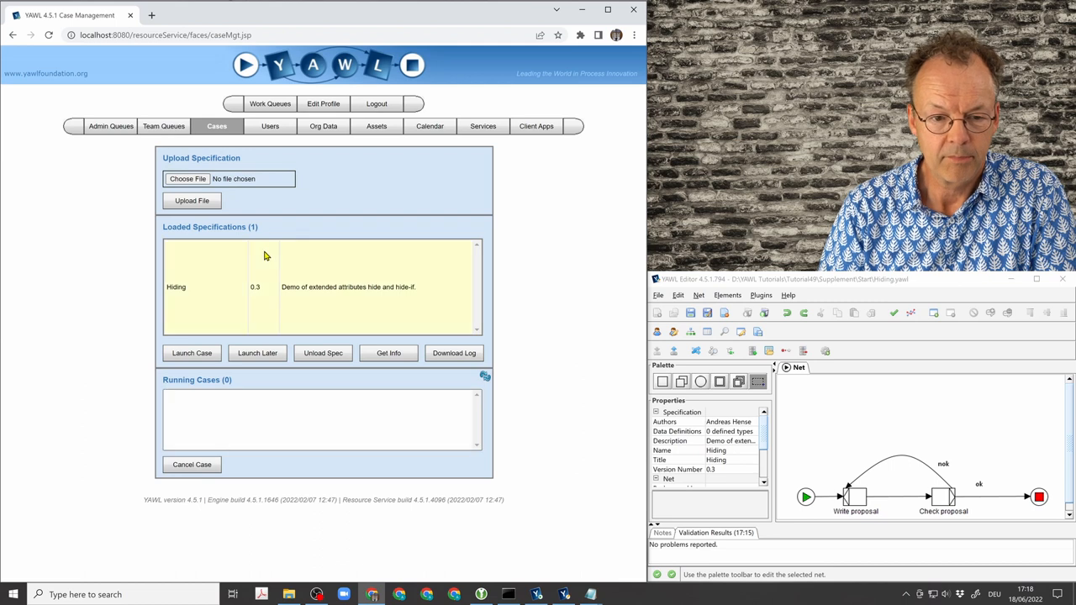
mouse_move(437, 254)
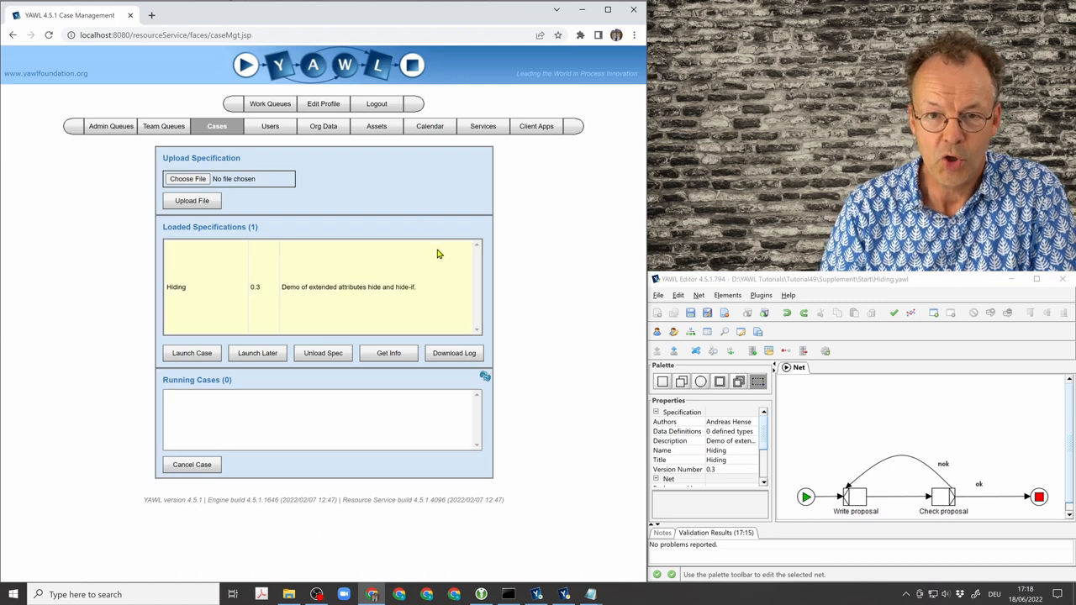
mouse_move(456, 304)
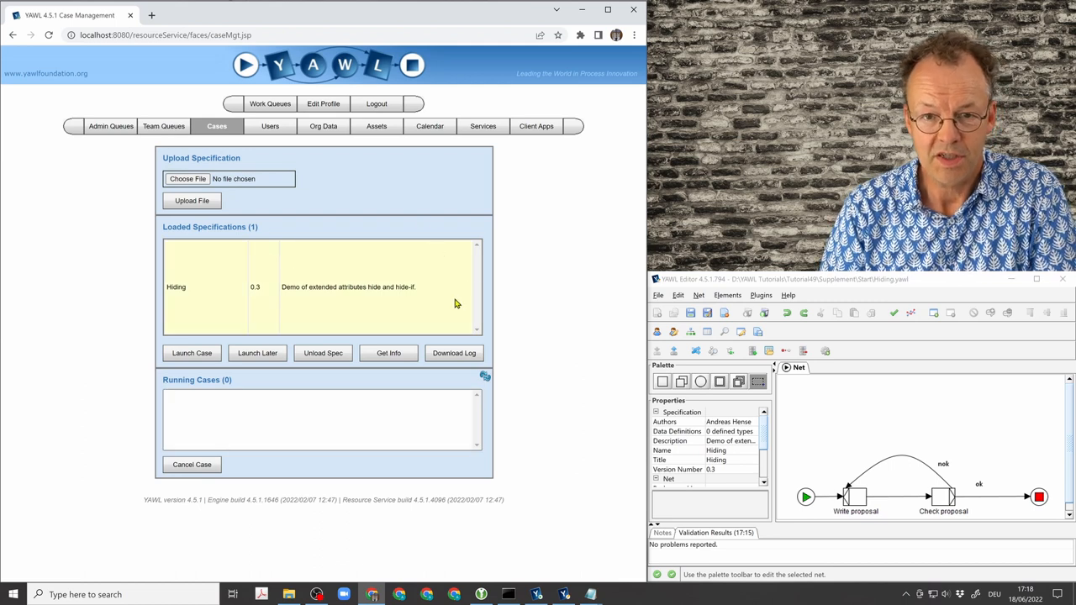
Launch a Hiding case and complete Write proposal with the text 'I propose this'
left_click(191, 353)
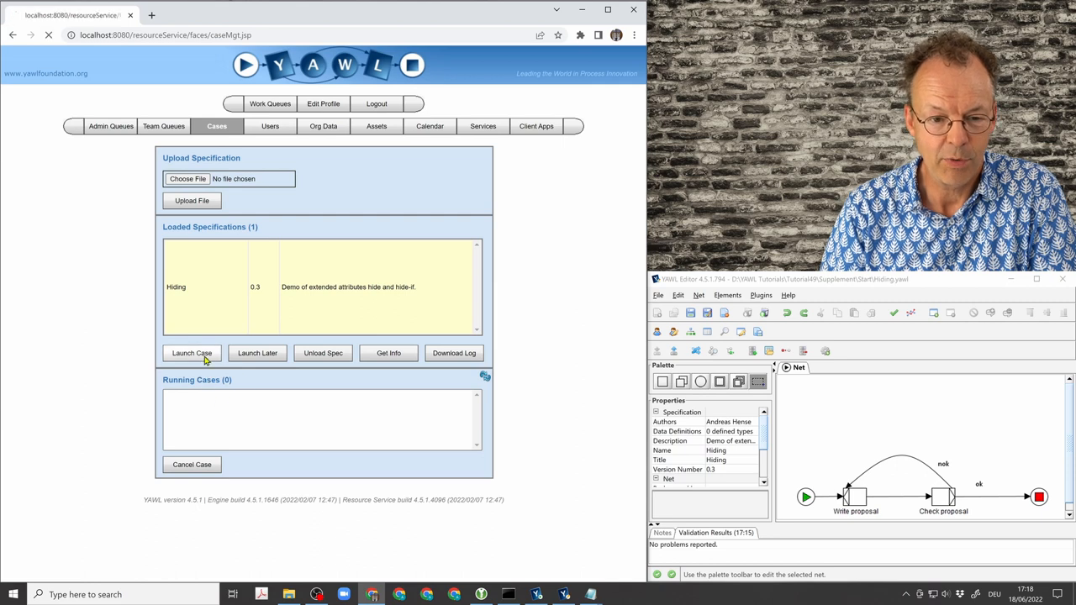
left_click(192, 353)
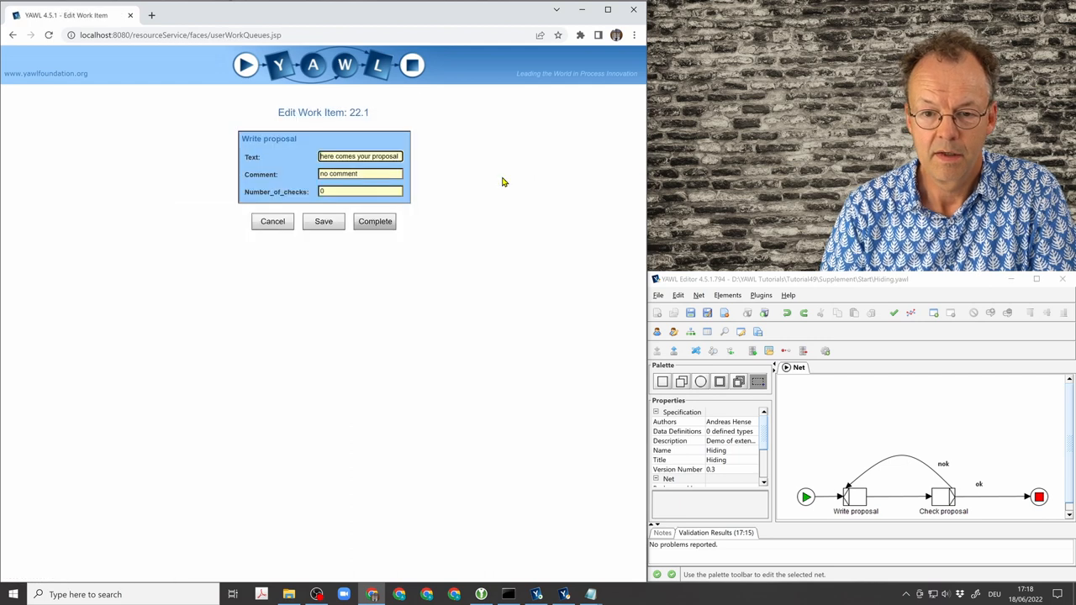
mouse_move(304, 133)
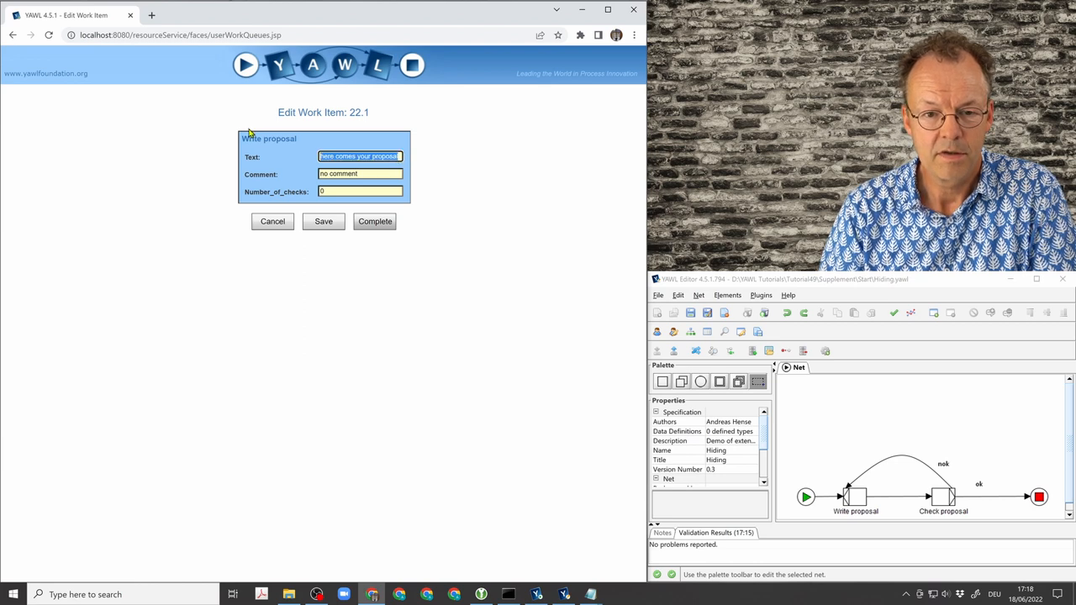
type("1")
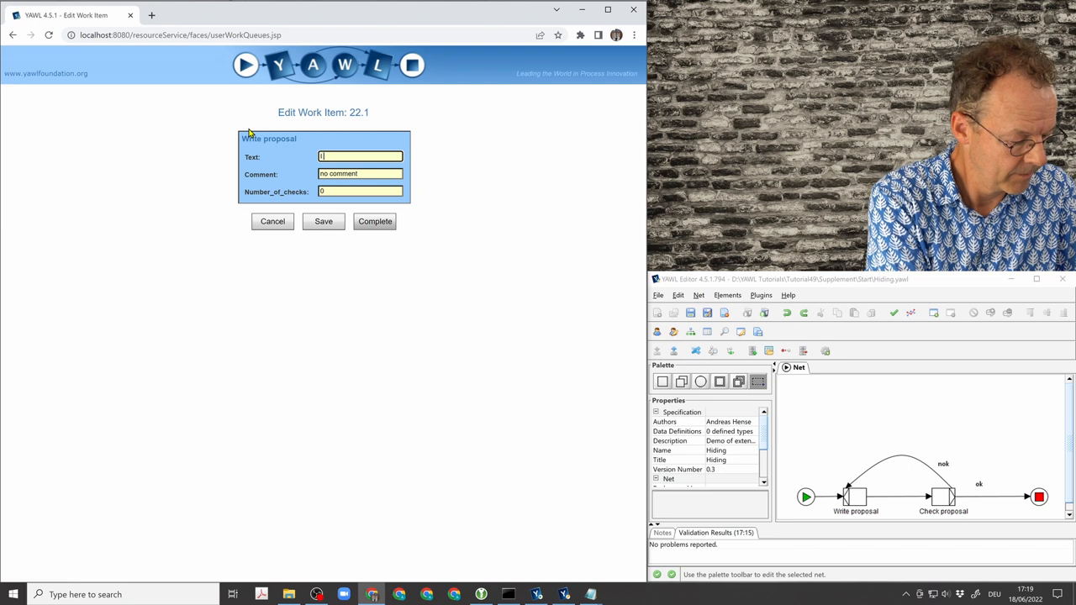
type("I propose this")
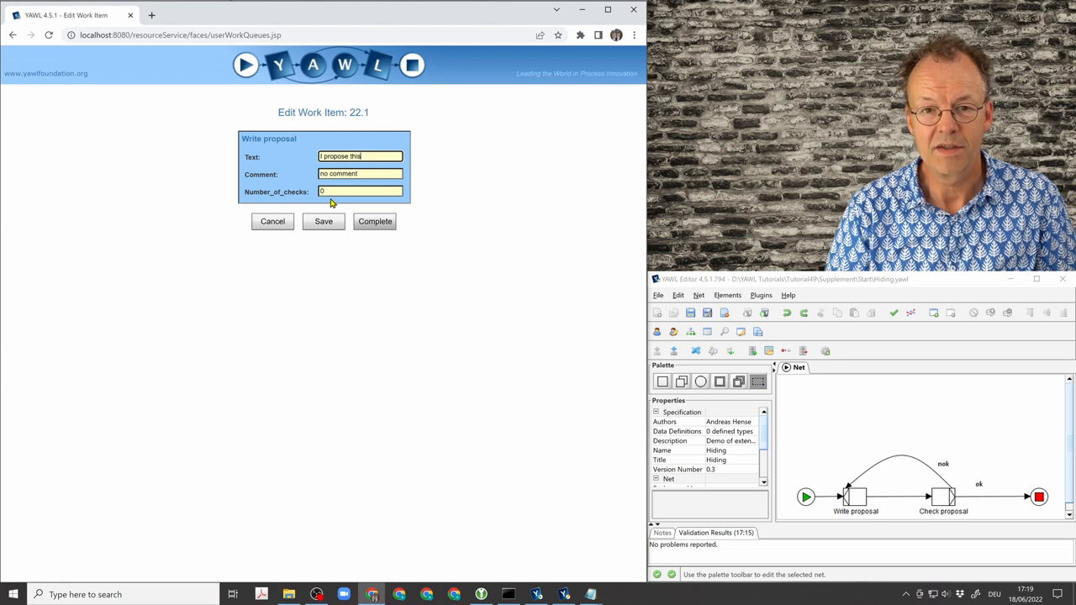
mouse_move(471, 213)
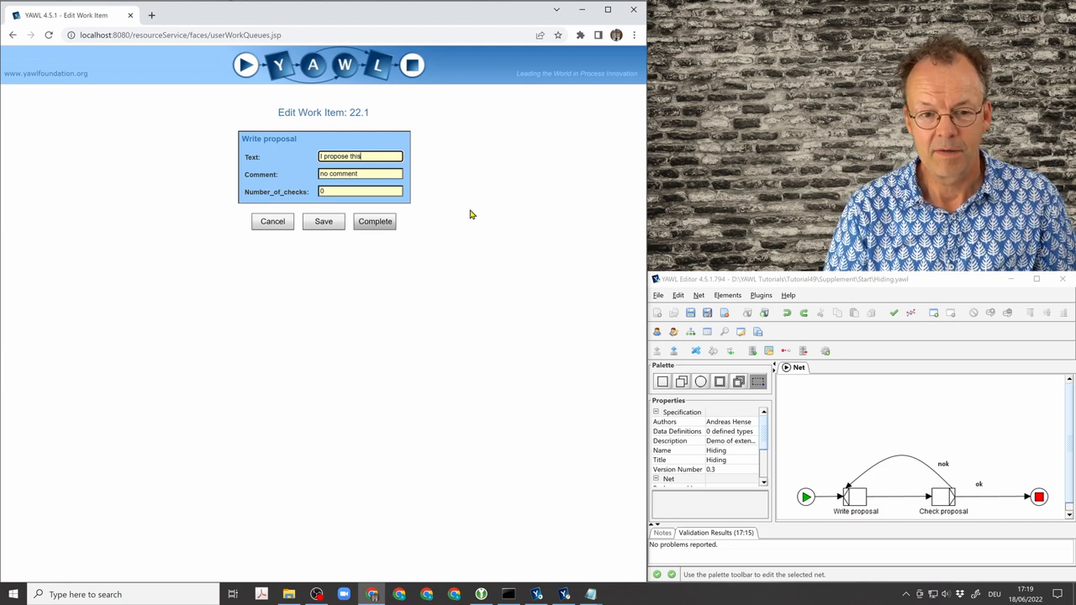
left_click(373, 222)
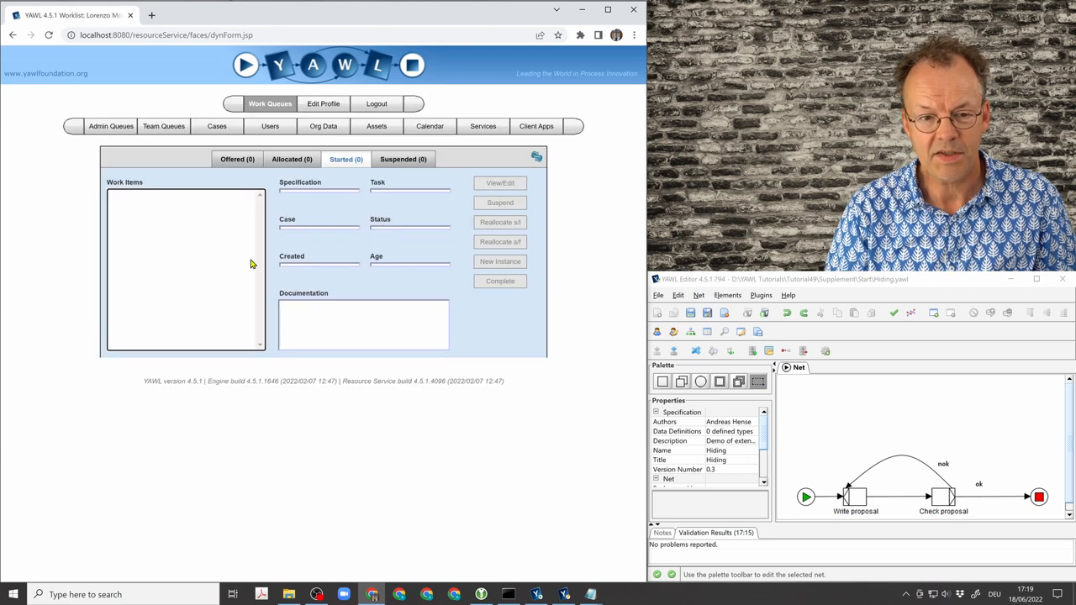
From Admin Queues, complete Check proposal with comment 'This is too short.' and Proposal_ok unticked
left_click(111, 126)
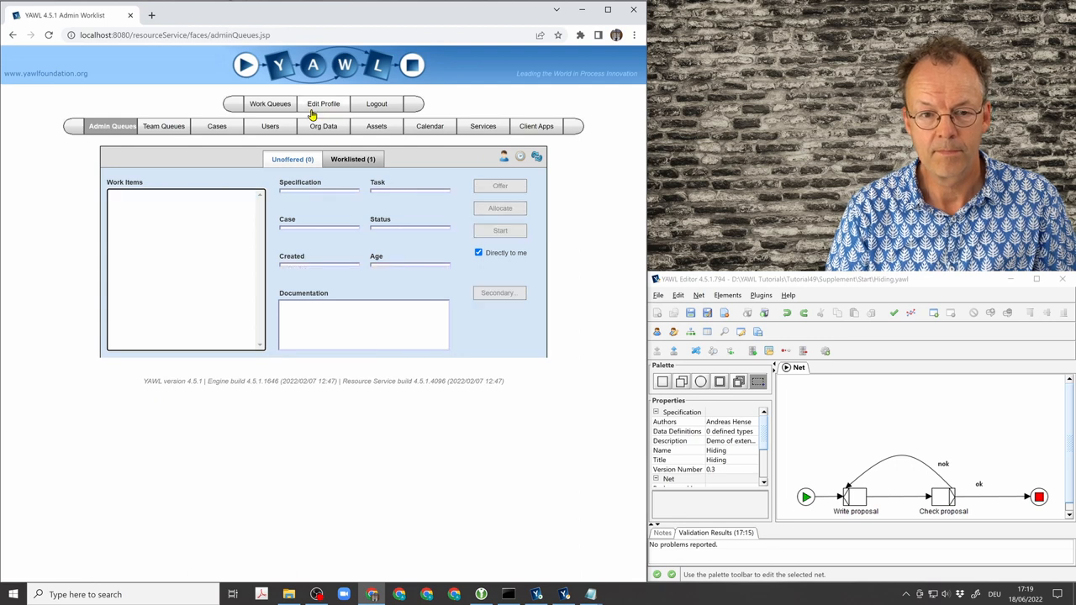
left_click(269, 104)
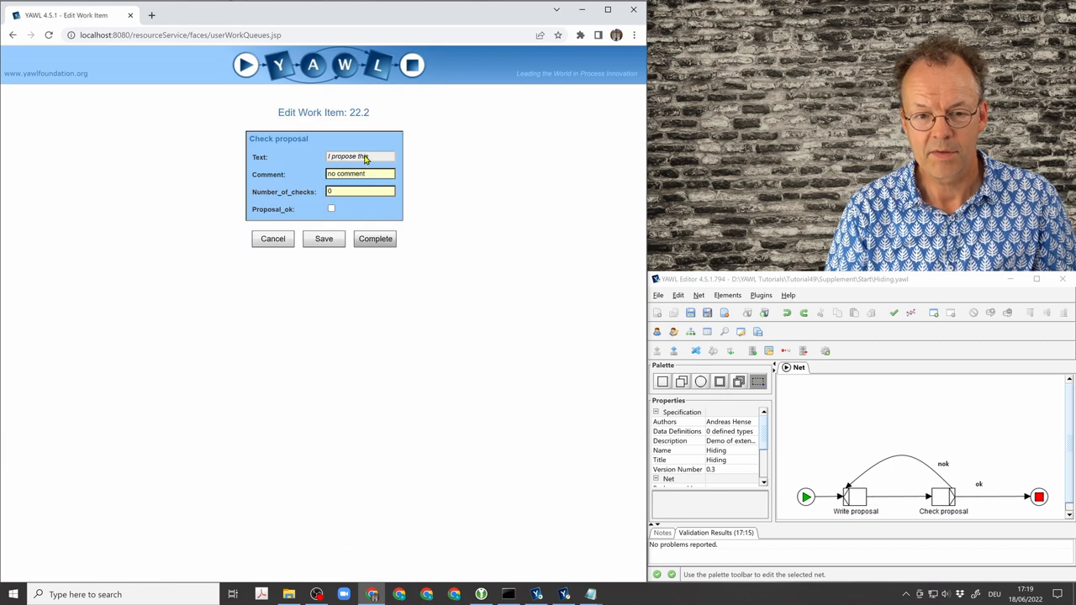
triple_click(360, 173)
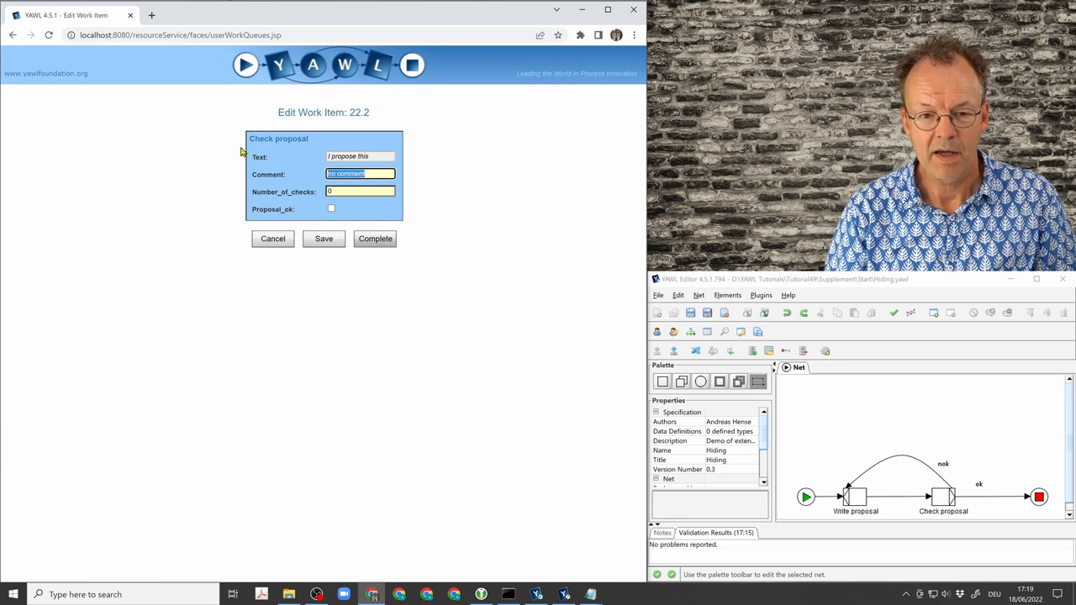
type("This is too short.")
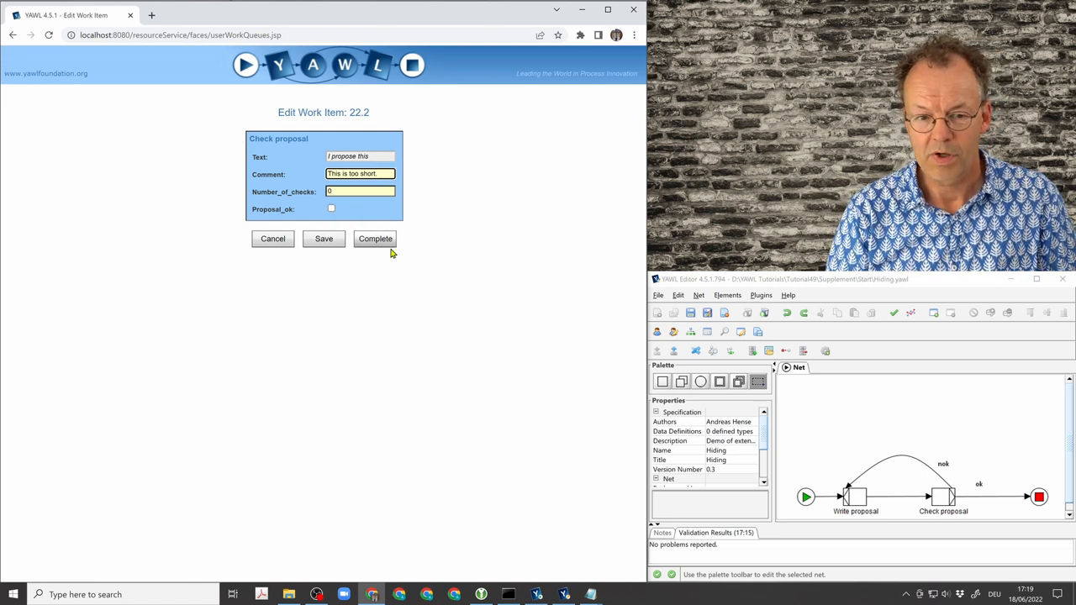
left_click(375, 239)
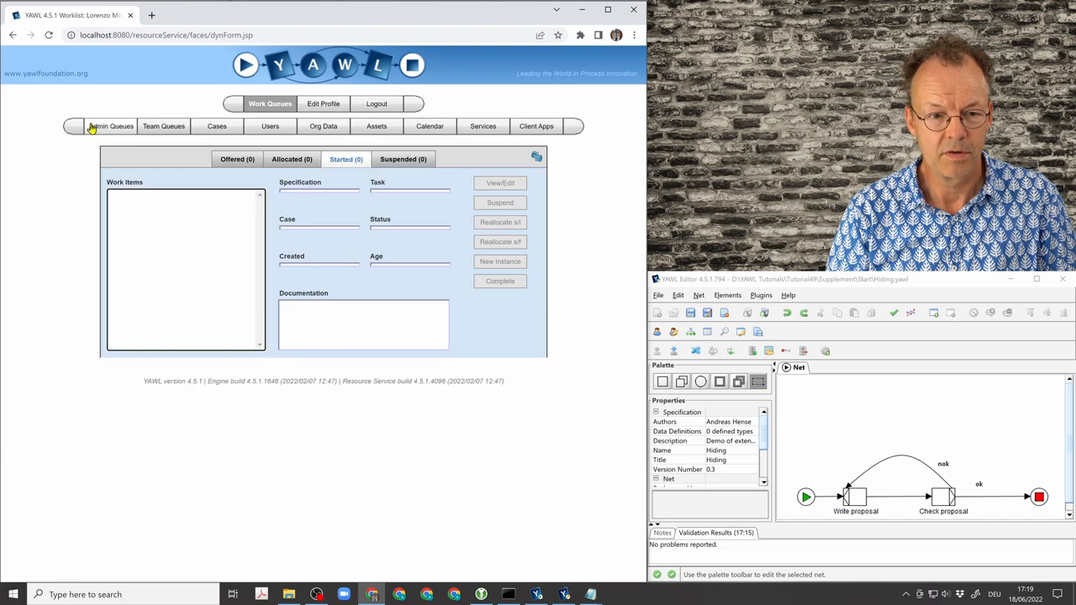
Start the returned Write proposal, append 'And...' to Text, and complete it
left_click(110, 124)
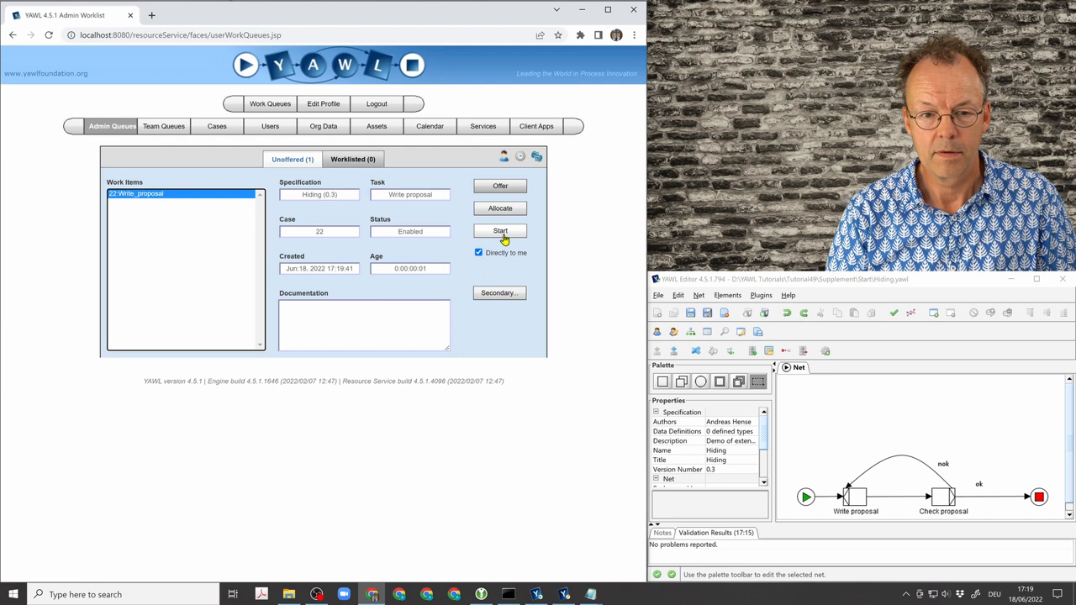
left_click(501, 233)
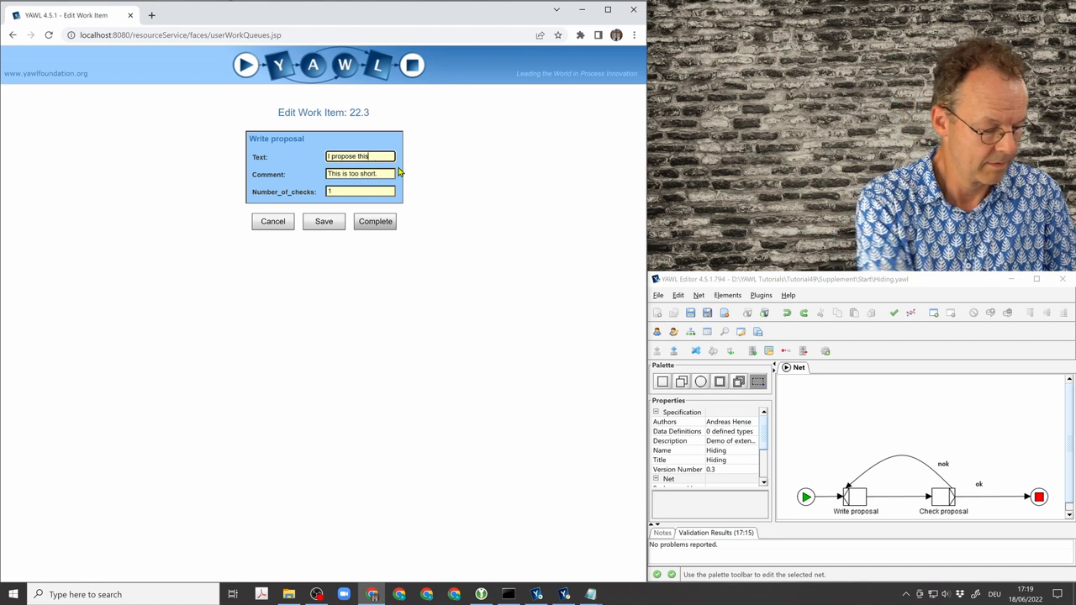
type("And this.")
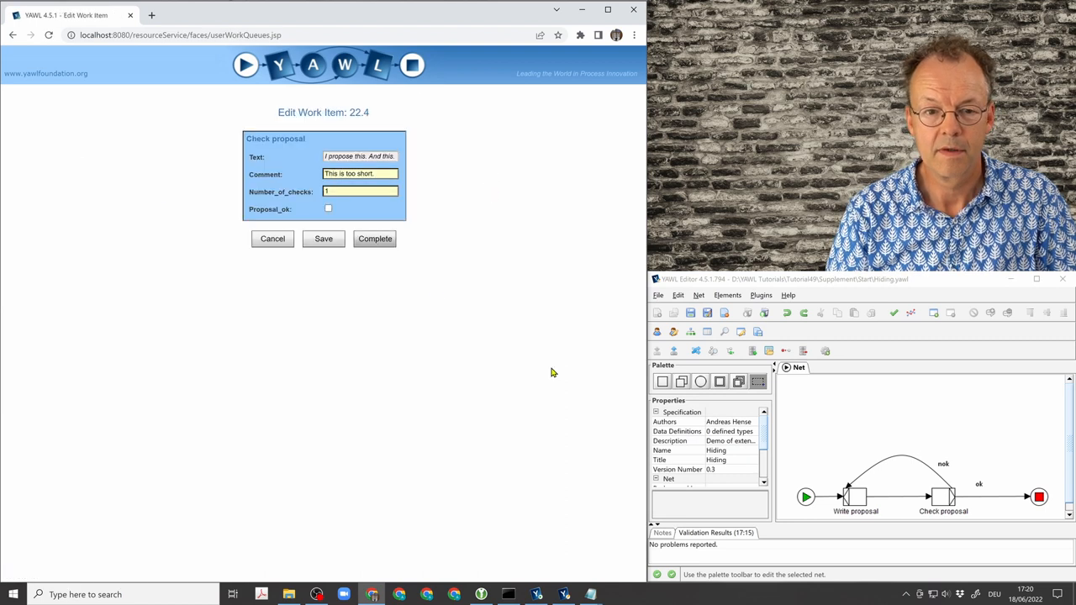
left_click(375, 238)
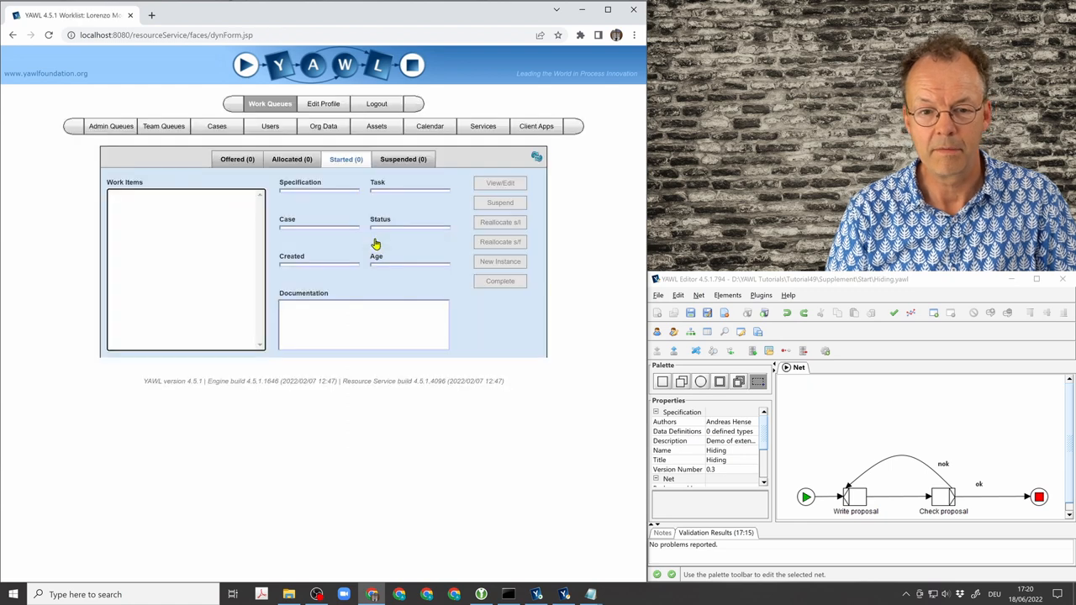
mouse_move(608, 208)
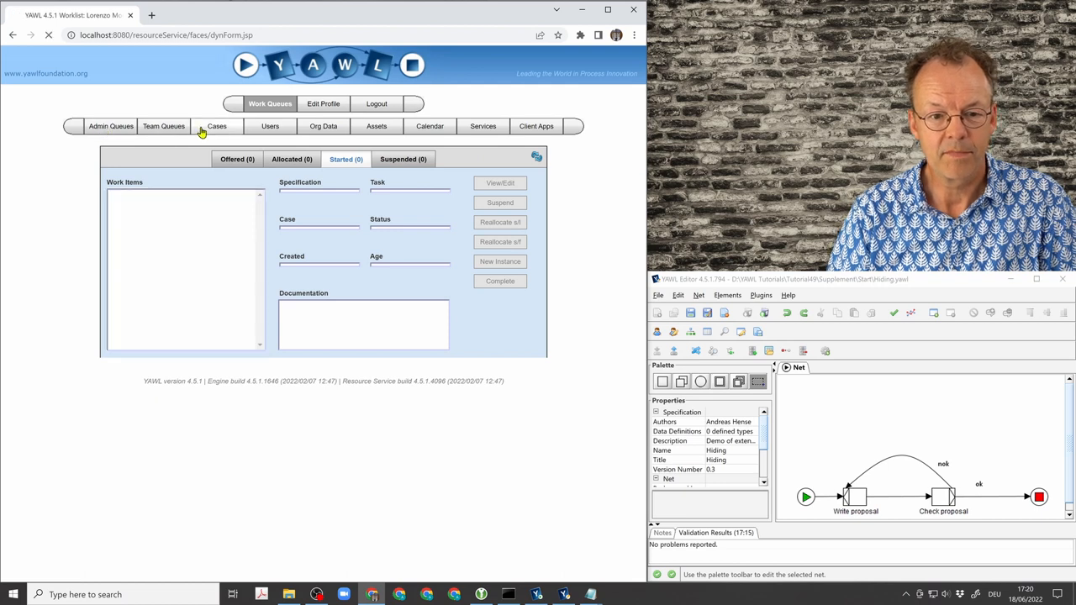
Show the Cases list, then select the Write proposal task in the editor's net
left_click(217, 126)
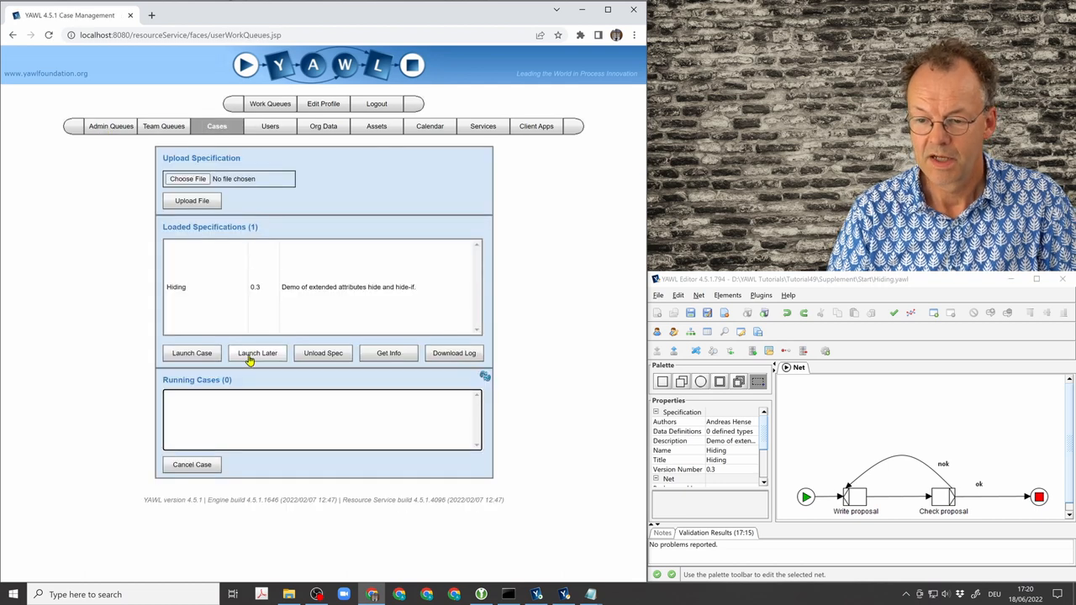
mouse_move(864, 538)
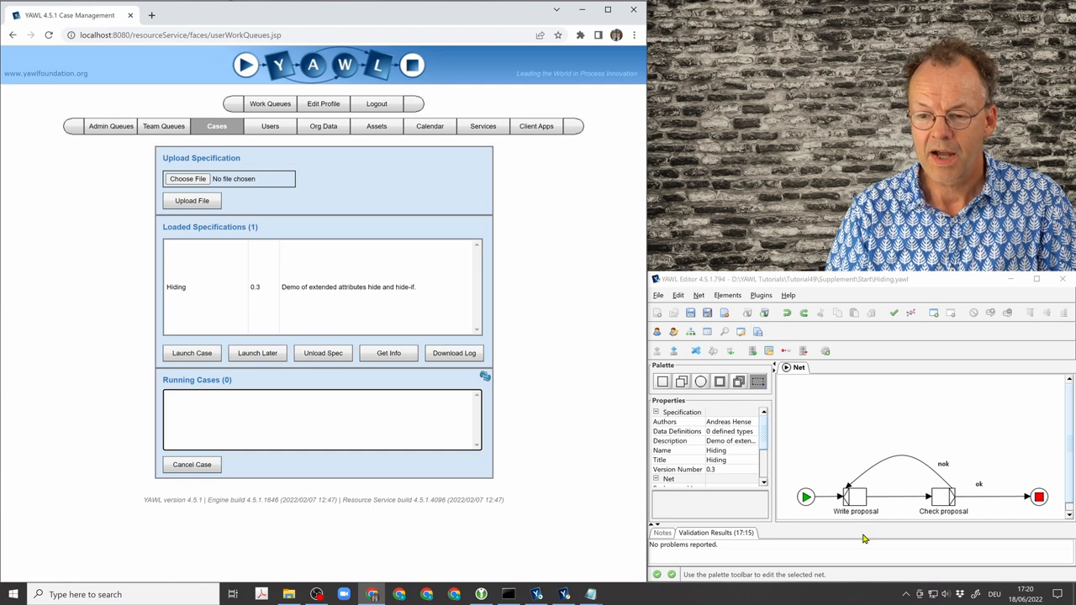
left_click(854, 496)
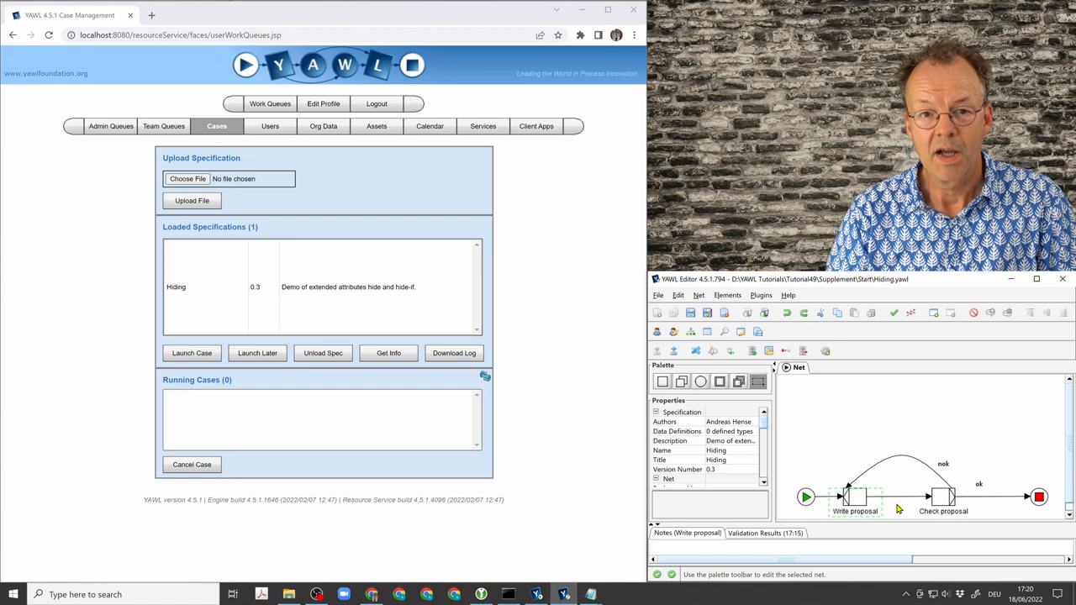
mouse_move(856, 501)
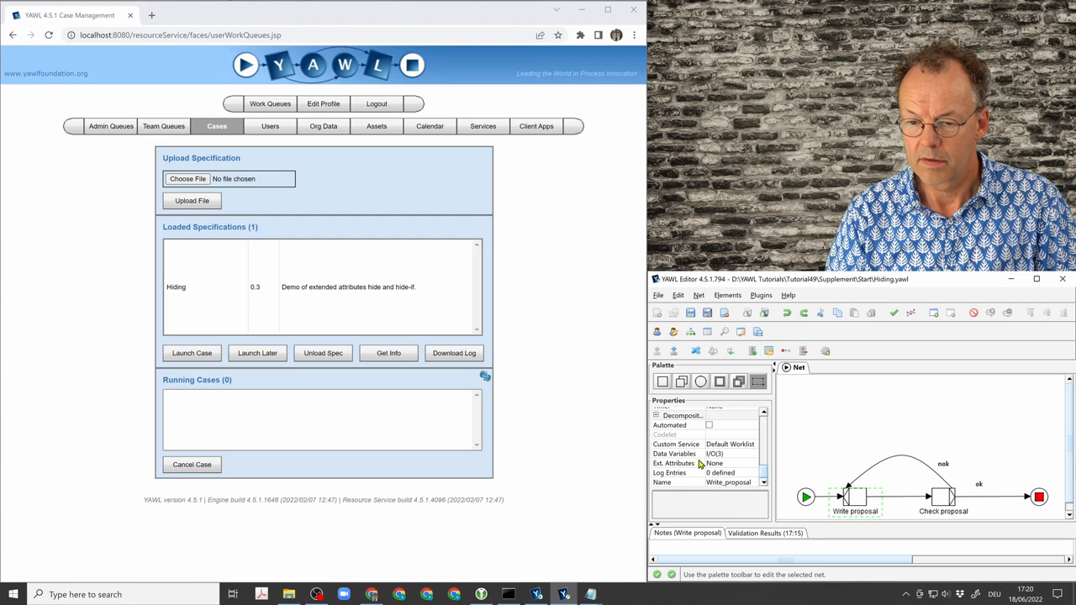
mouse_move(746, 462)
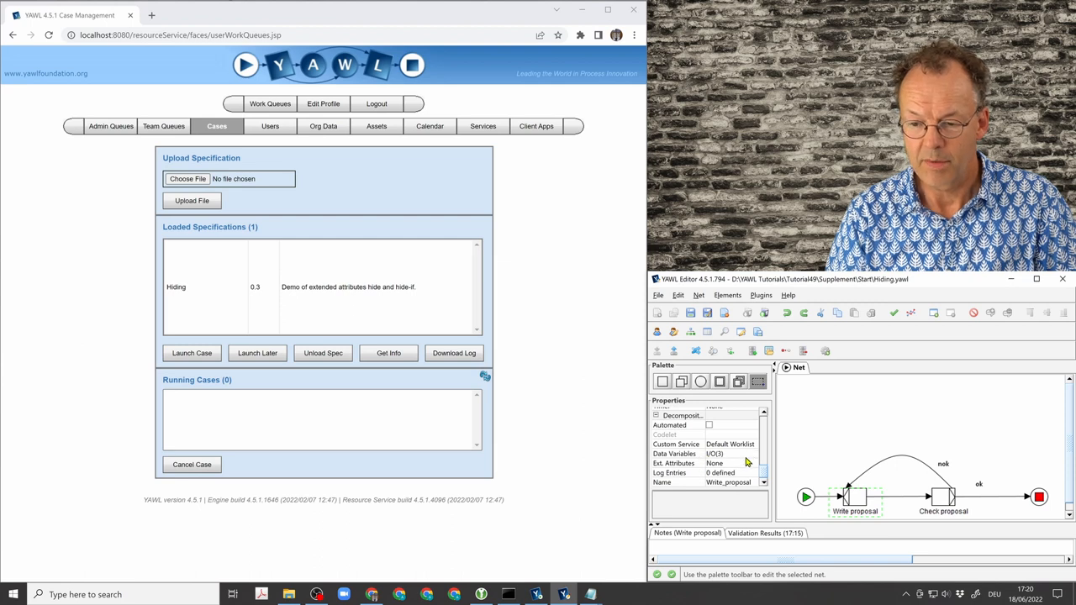
mouse_move(777, 484)
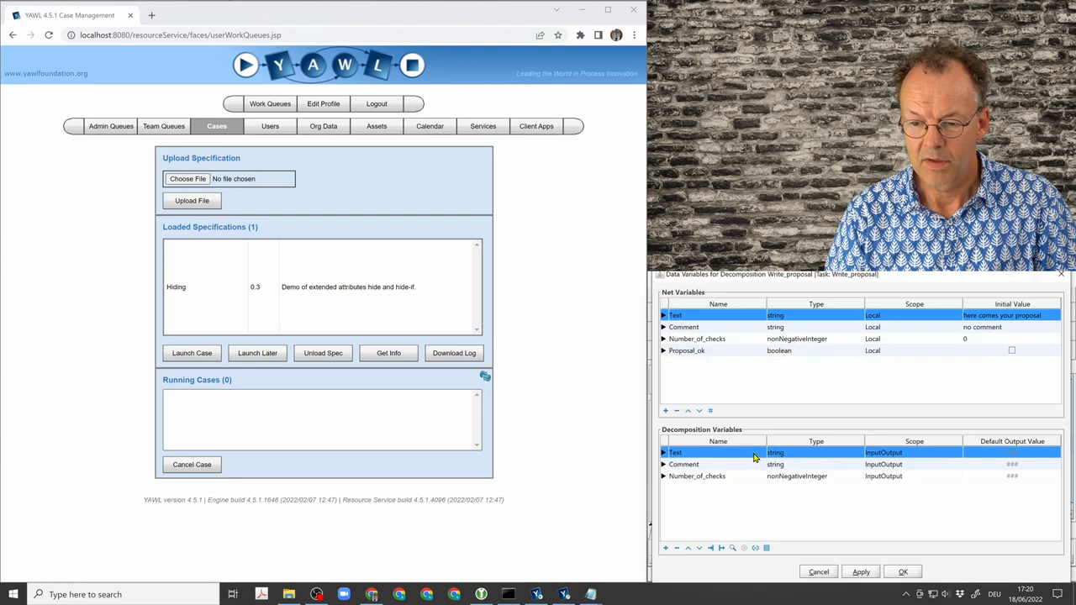
mouse_move(838, 505)
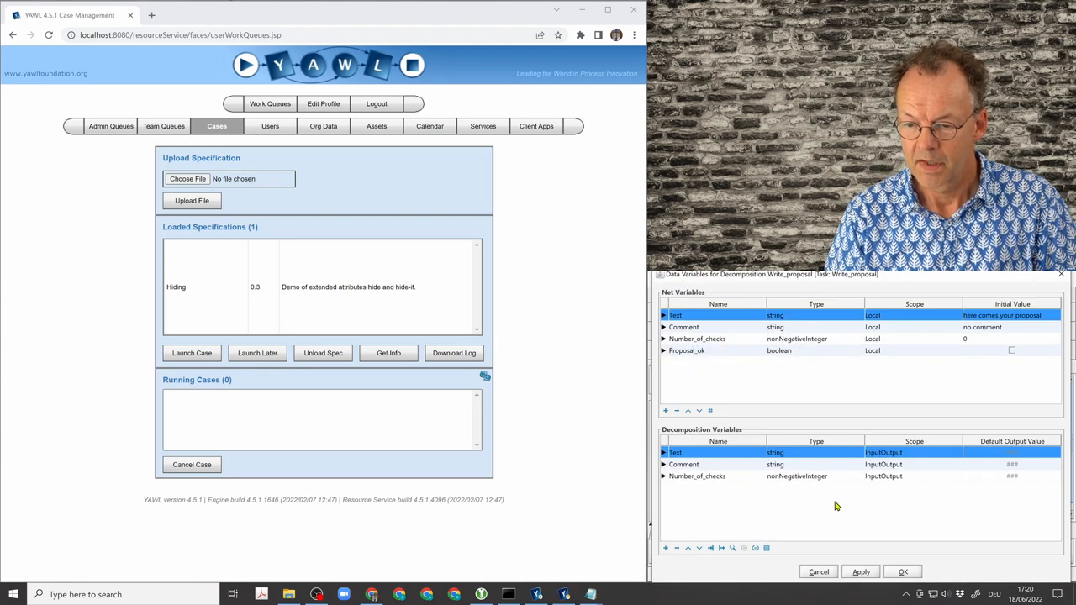
Give Comment a Hide If XQuery using /Write_proposal/Number_of_checks/text()
left_click(683, 464)
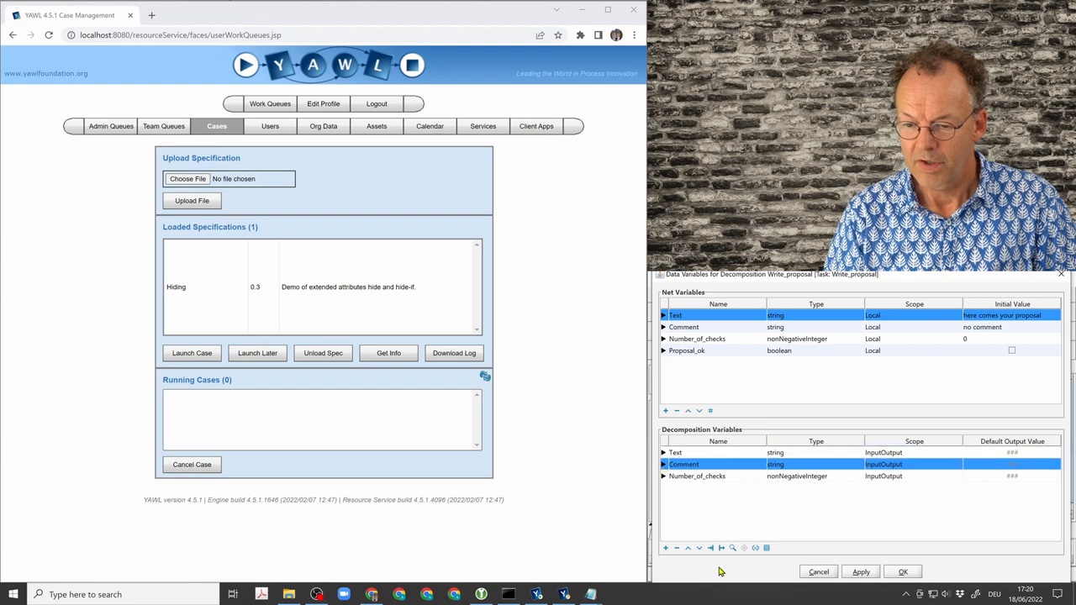
mouse_move(807, 468)
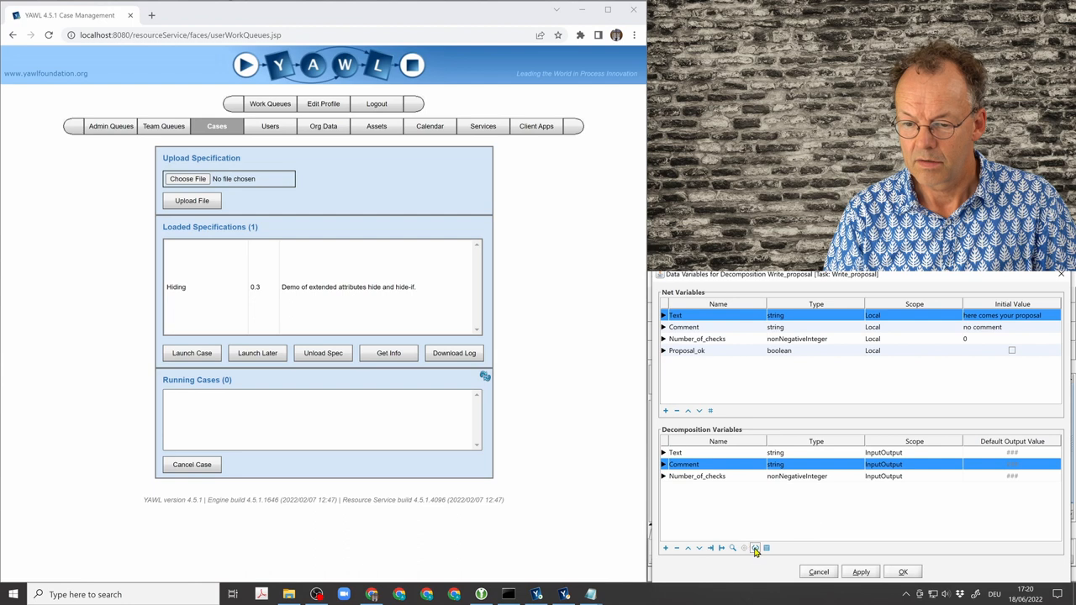
left_click(755, 548)
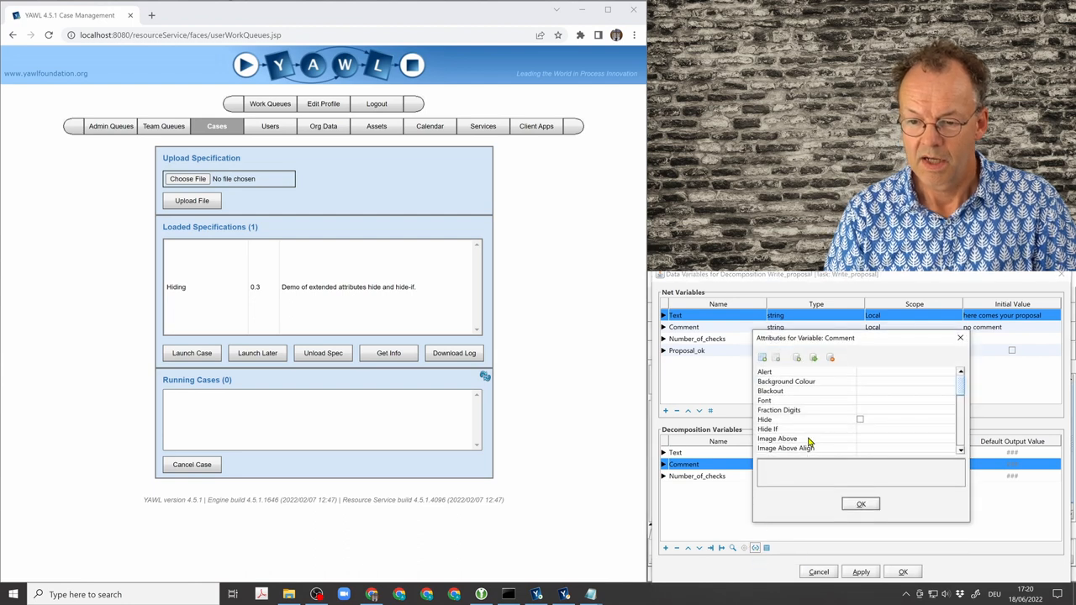
left_click(767, 429)
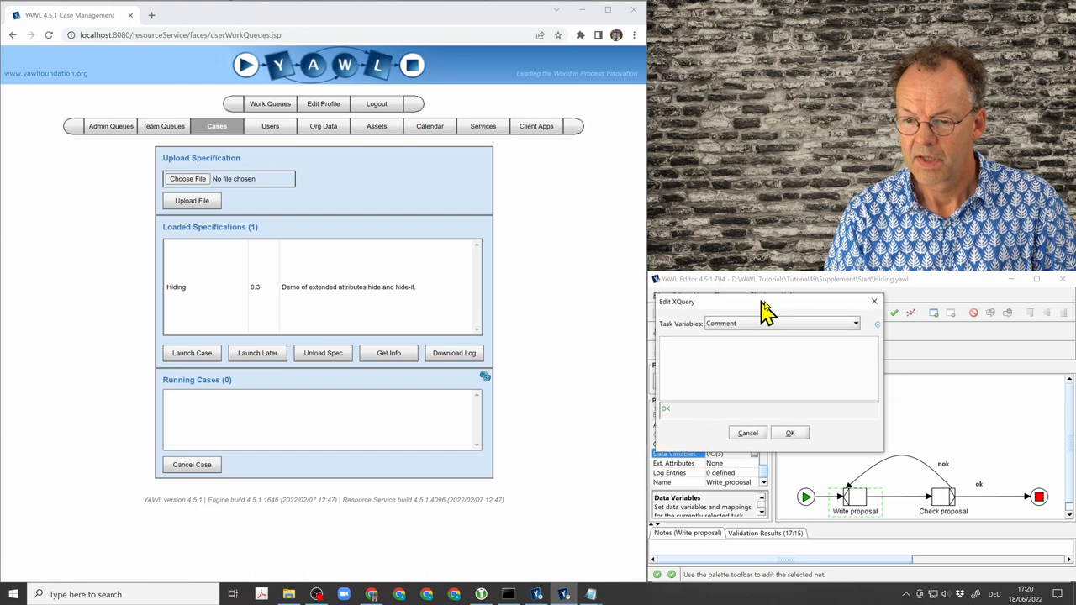
left_click(854, 323)
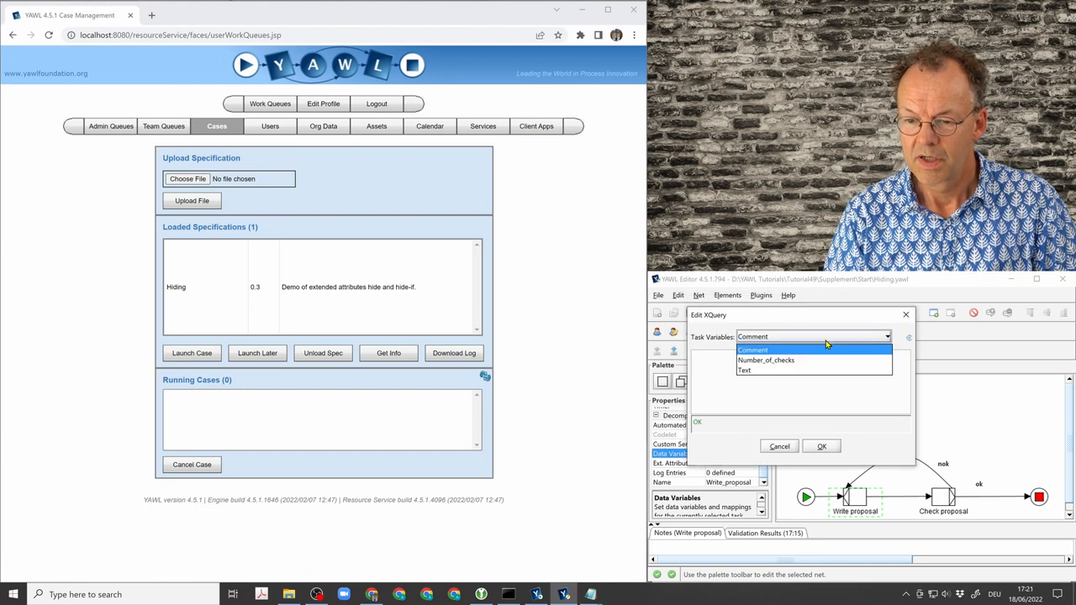
left_click(765, 360)
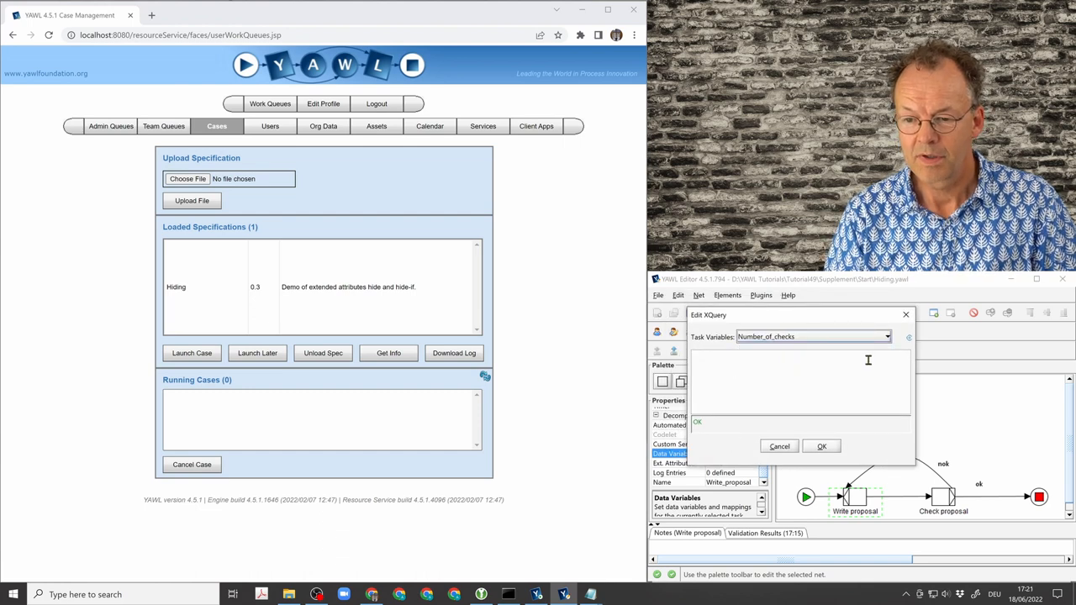
type("/Write_proposal/Number_of_checks/text()")
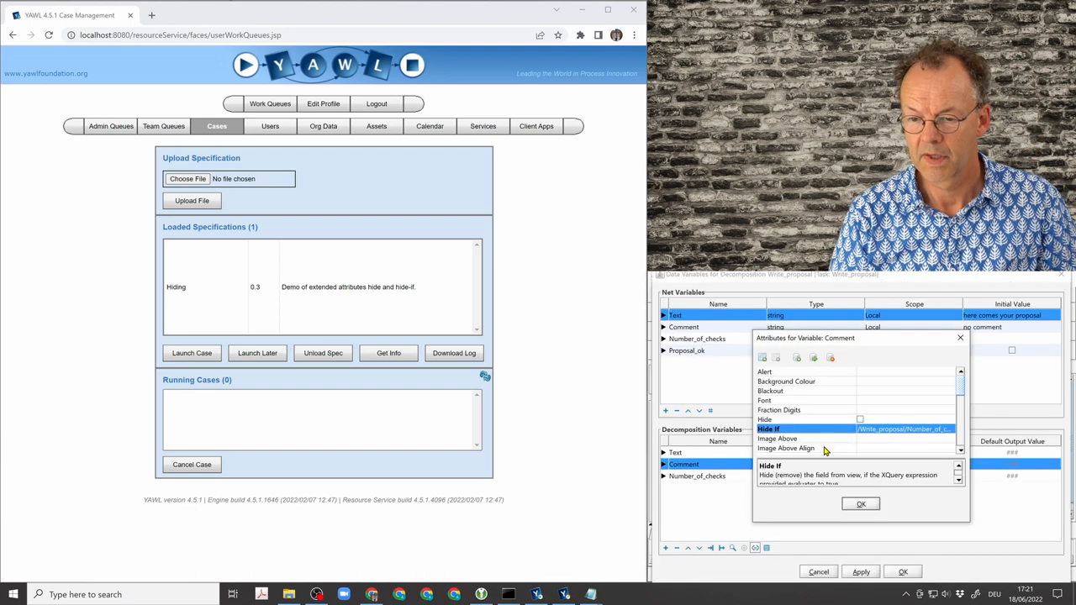
mouse_move(861, 504)
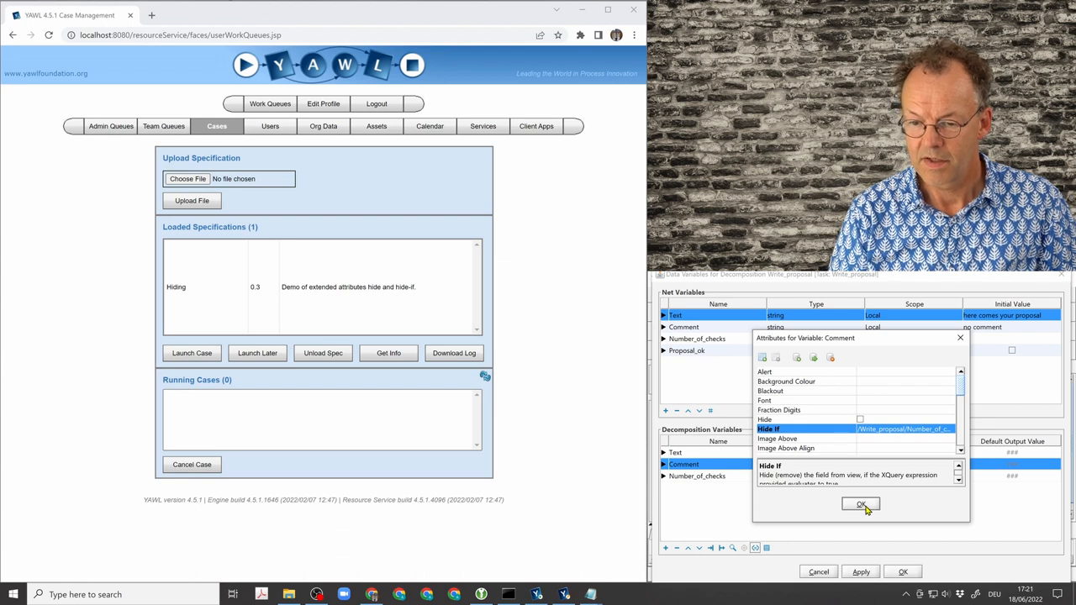
left_click(861, 505)
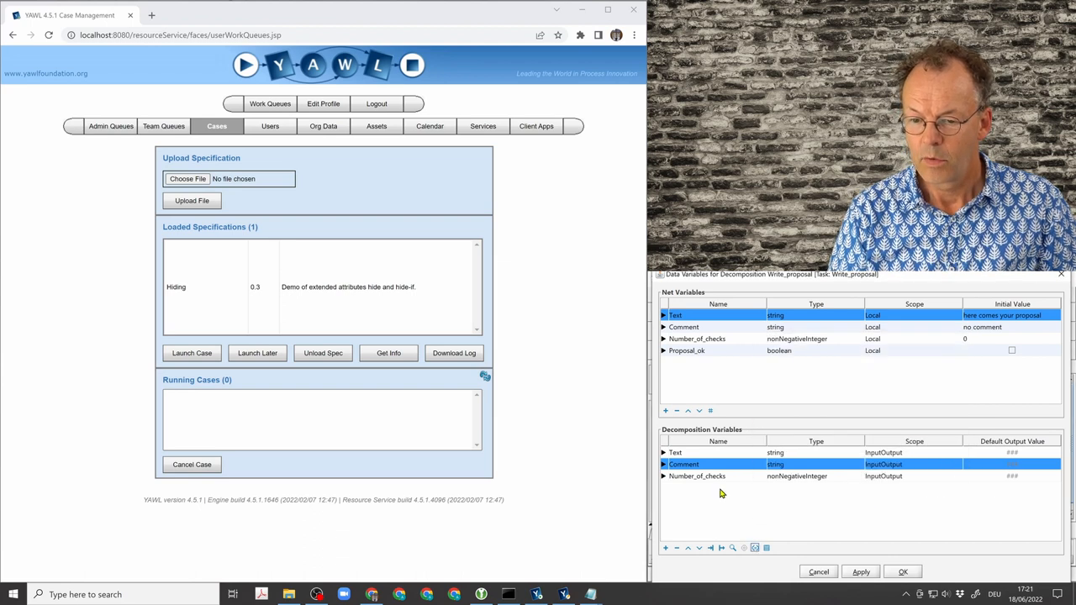
Tick Hide on Number_of_checks in Write proposal and in Check proposal
left_click(696, 476)
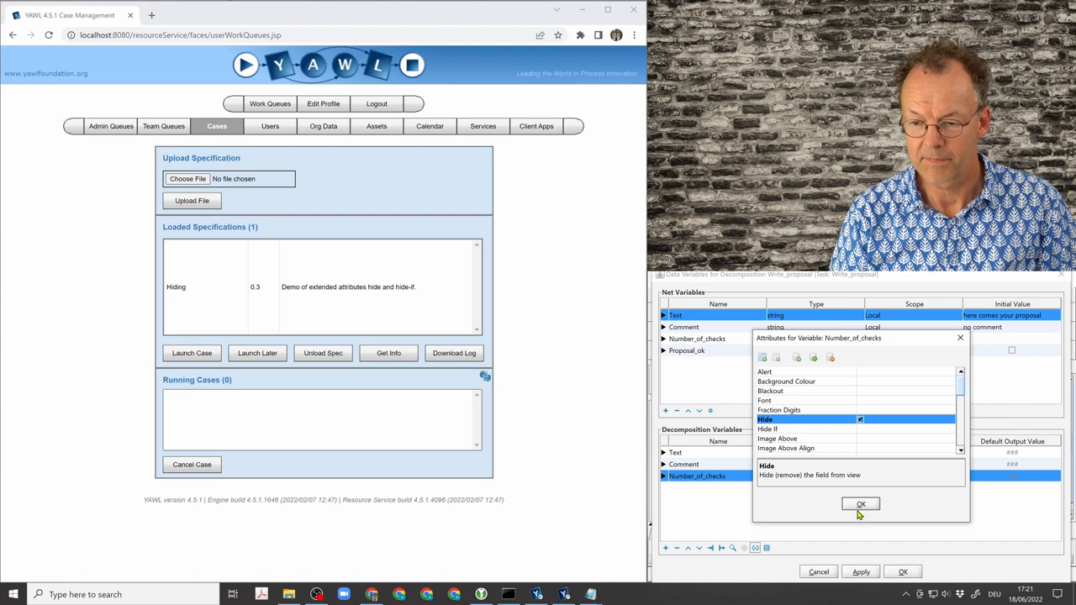
left_click(861, 505)
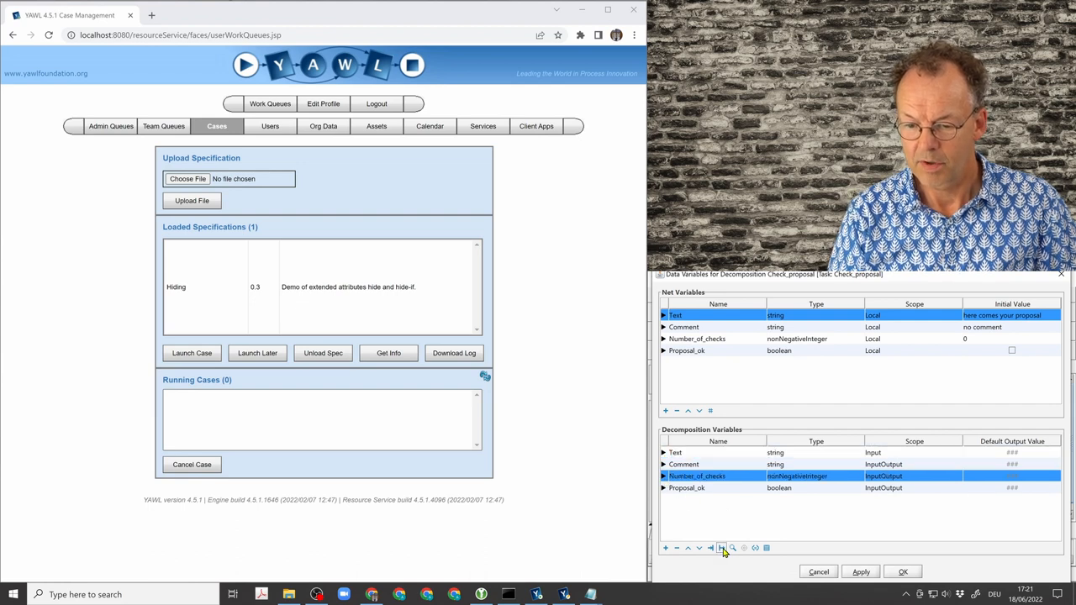
left_click(721, 548)
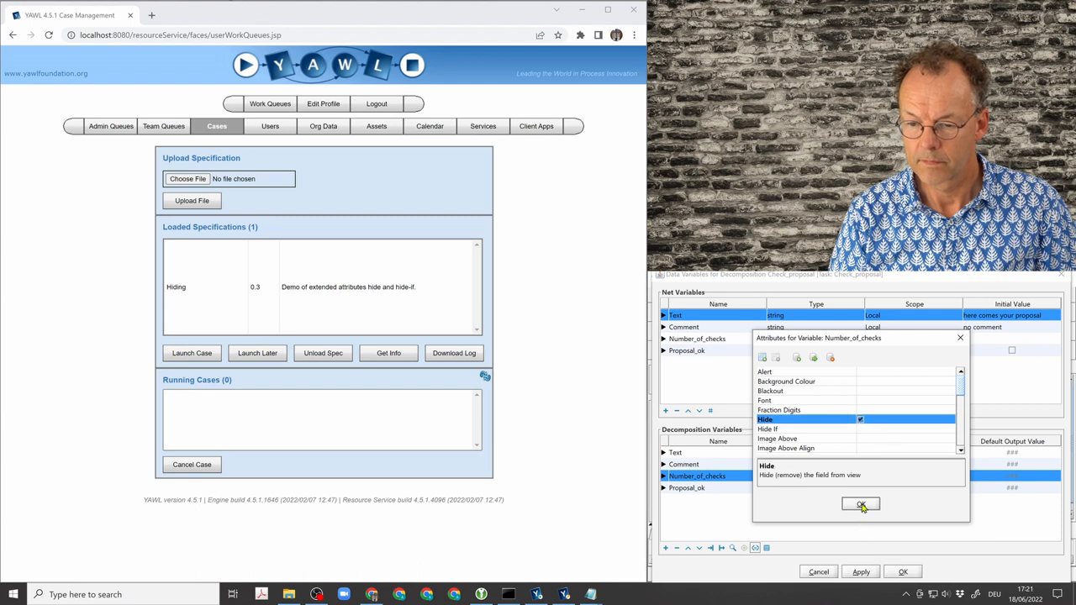
left_click(861, 504)
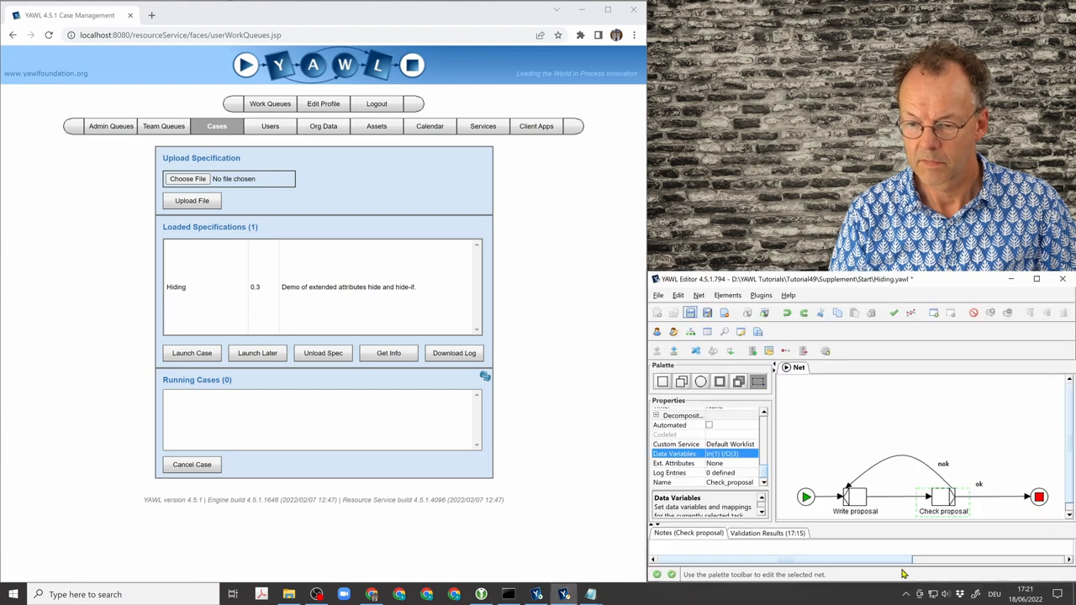
Save the Hiding specification, upload it and launch case 23, dismissing the success message
left_click(690, 313)
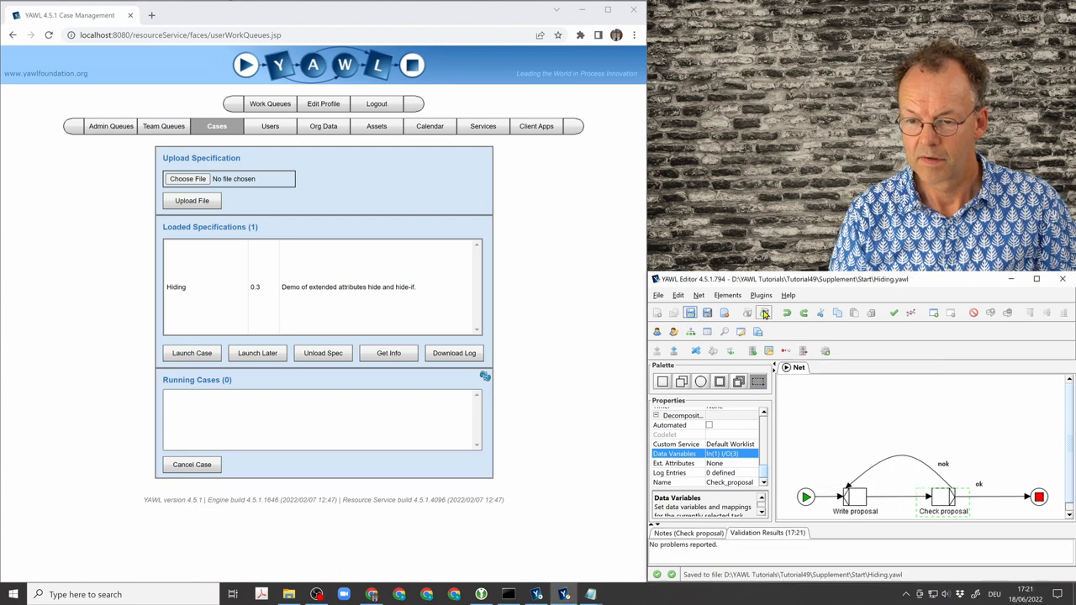
left_click(765, 313)
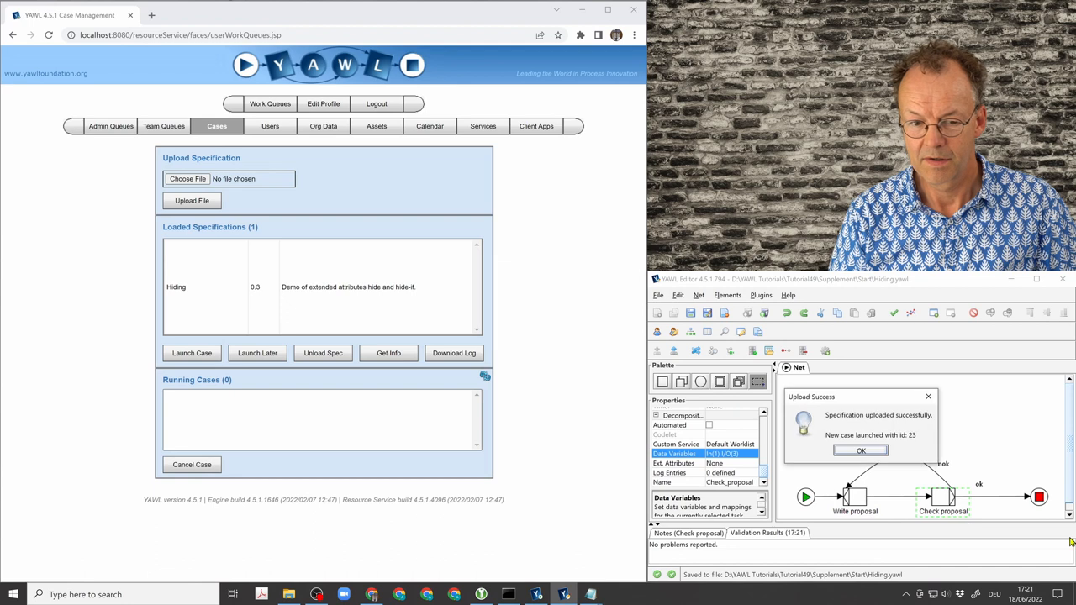
left_click(861, 451)
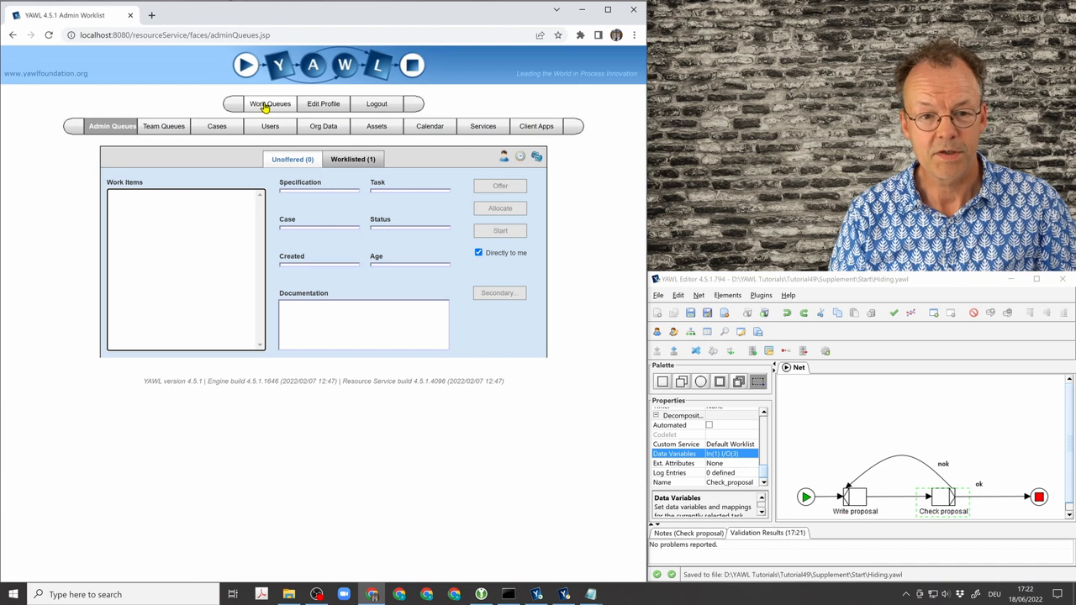
Fill work item 23.1's Write proposal with 'This is my proposal' and complete it
left_click(269, 105)
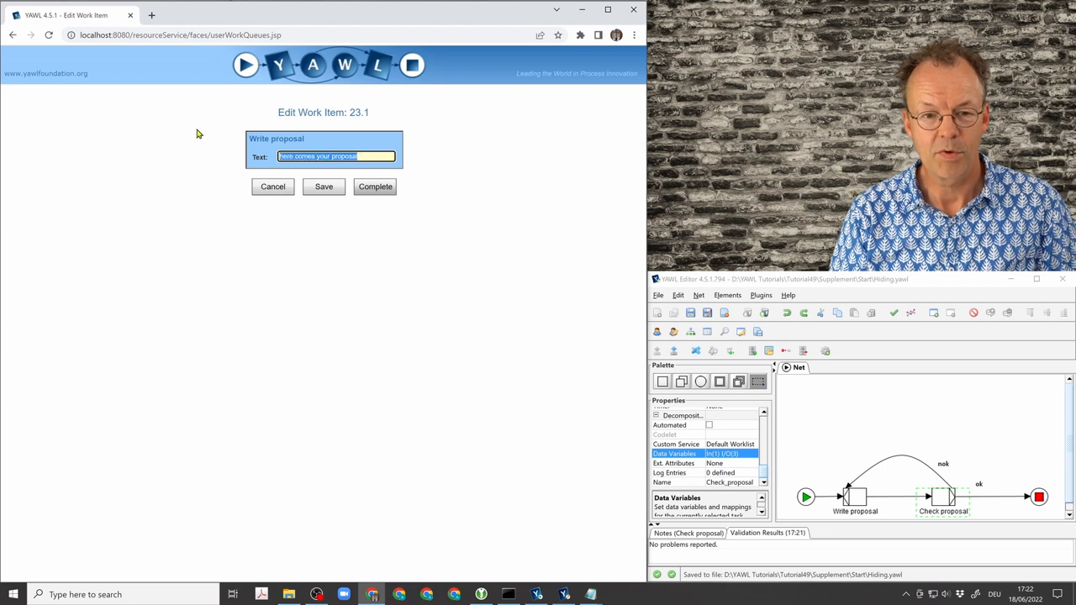
type("This is my")
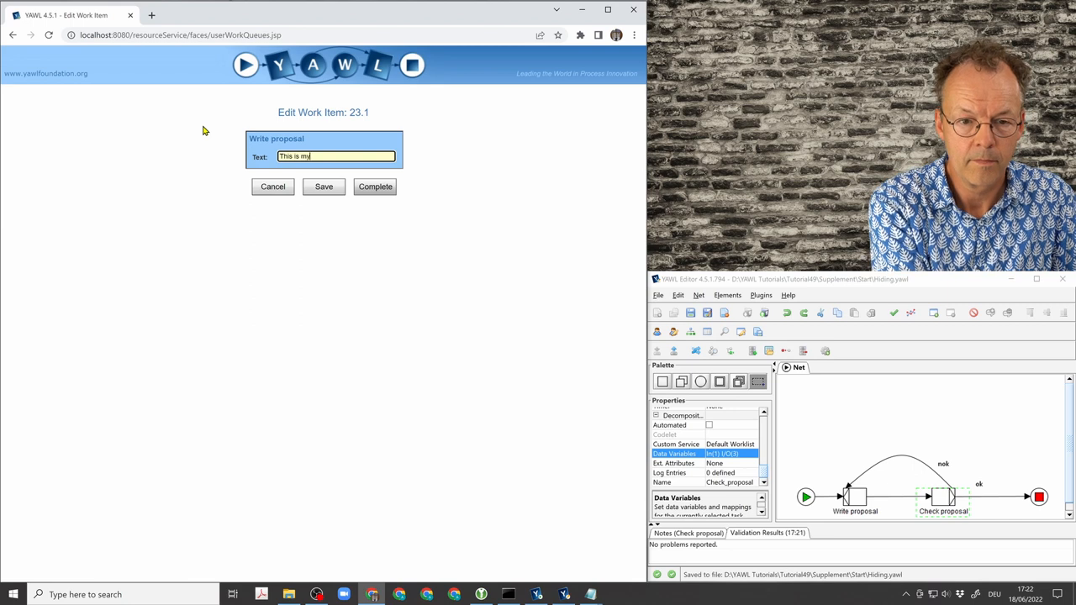
type("propo")
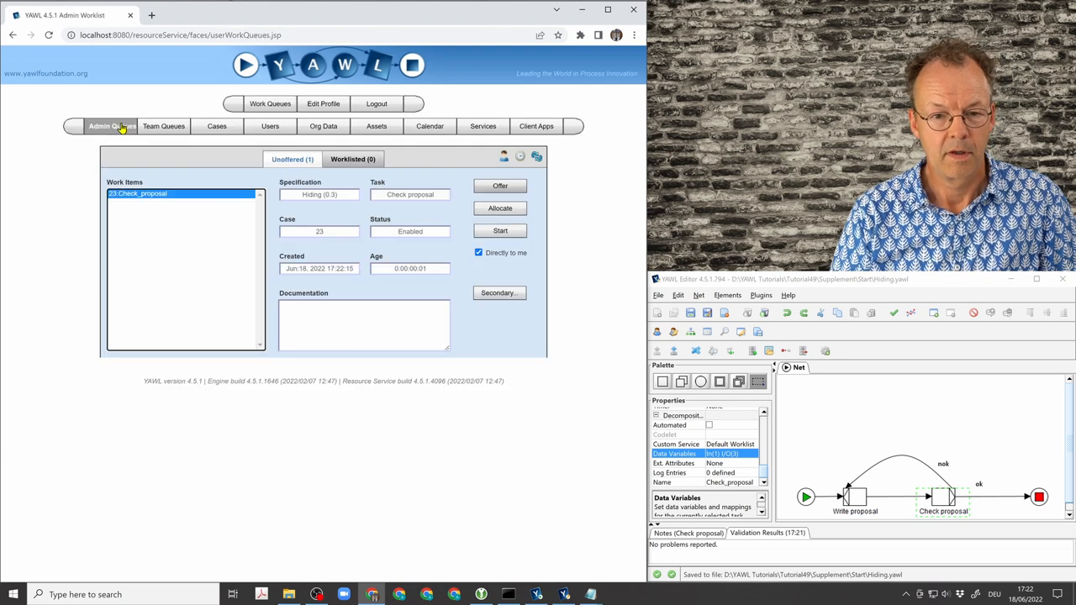
mouse_move(307, 94)
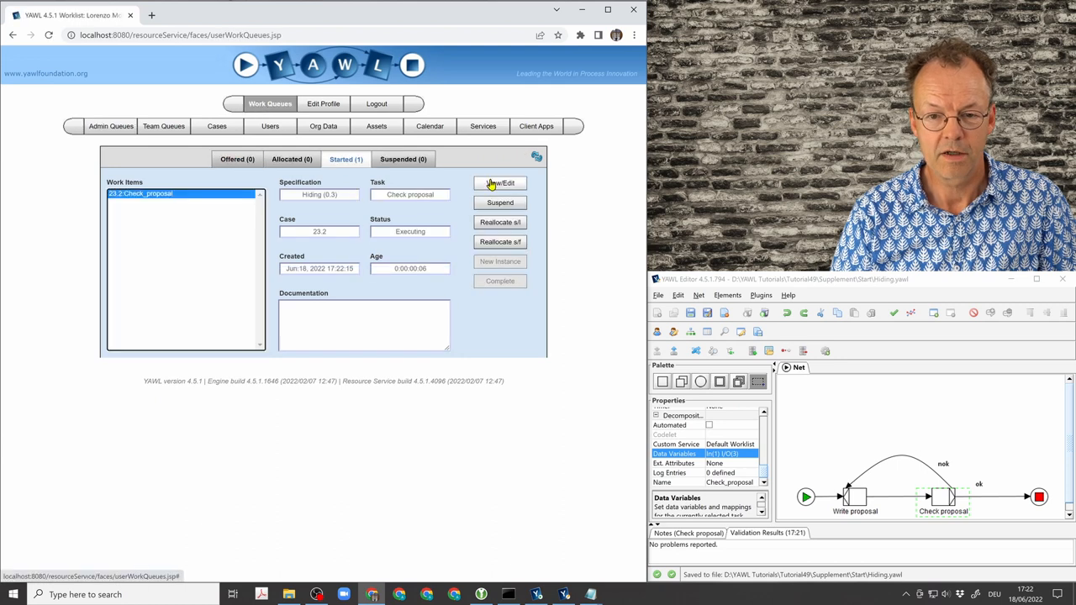
Complete Check proposal with comment 'This is too short.' and Proposal_ok unticked
left_click(501, 181)
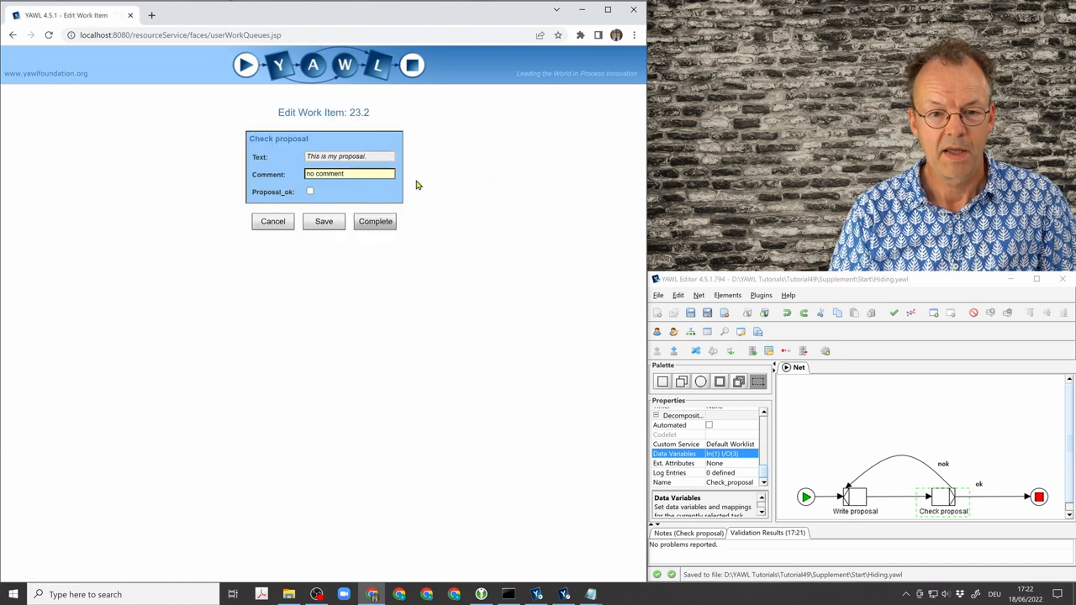
triple_click(350, 173)
type("T")
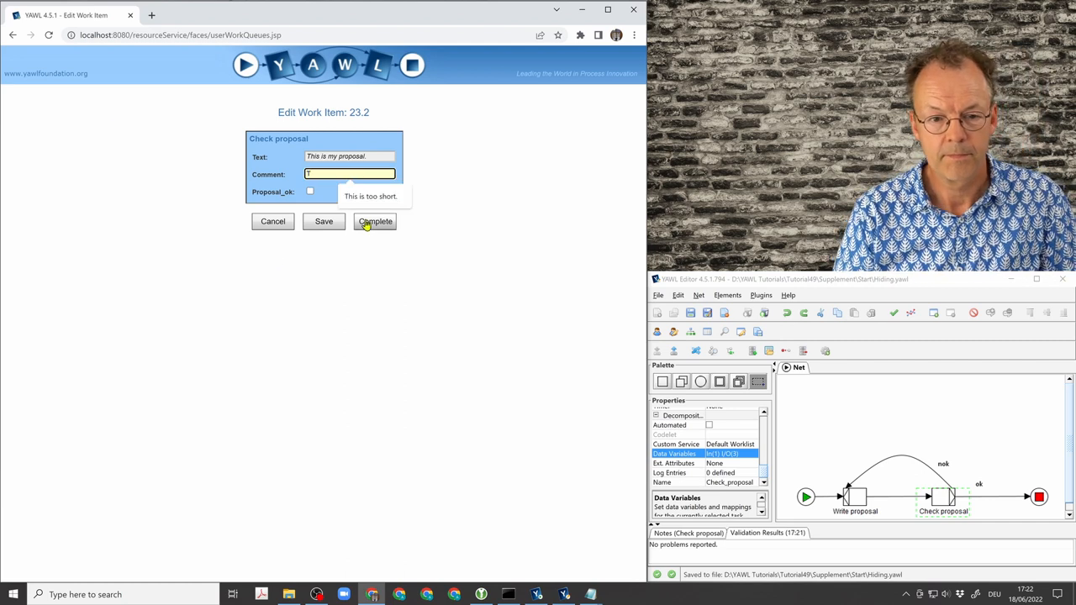
type("his is too short.")
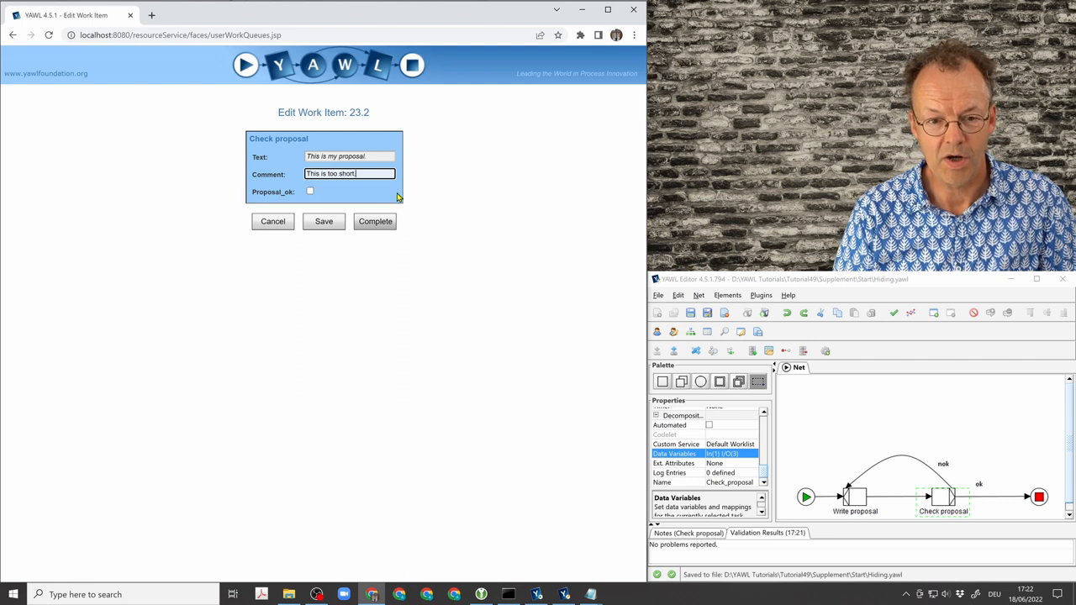
left_click(375, 222)
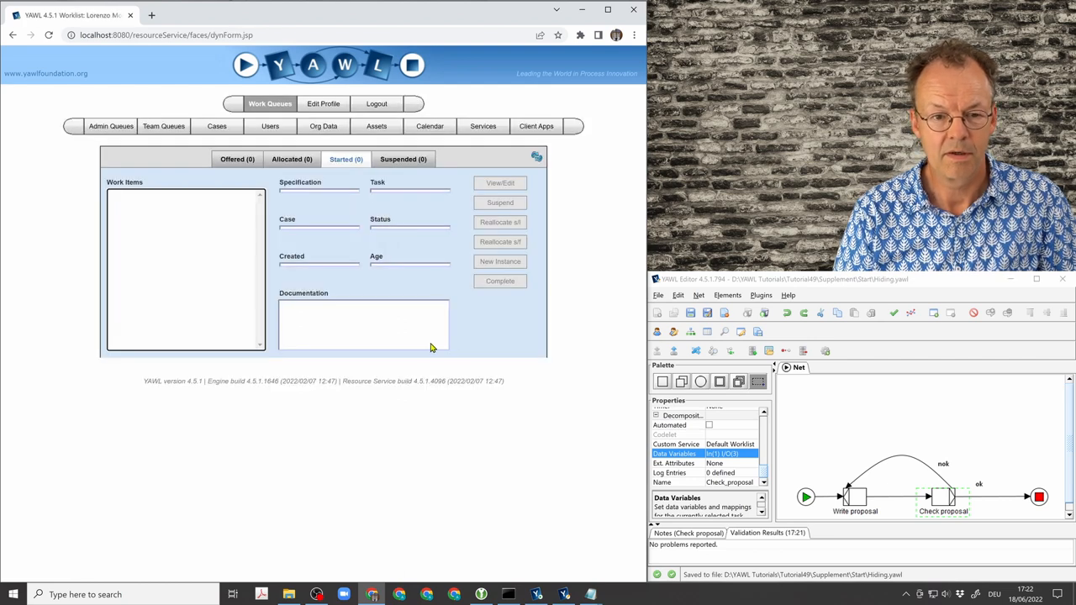
Complete returned Write proposal 23.3 with 'And this my...' explanation appended to Text
left_click(111, 126)
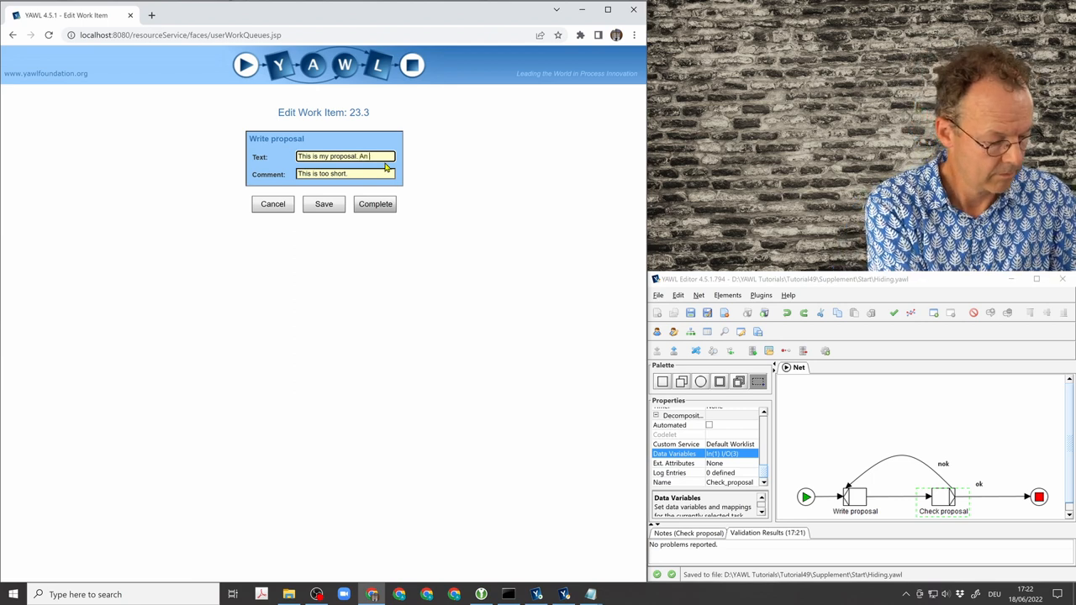
type("And this my explanation.")
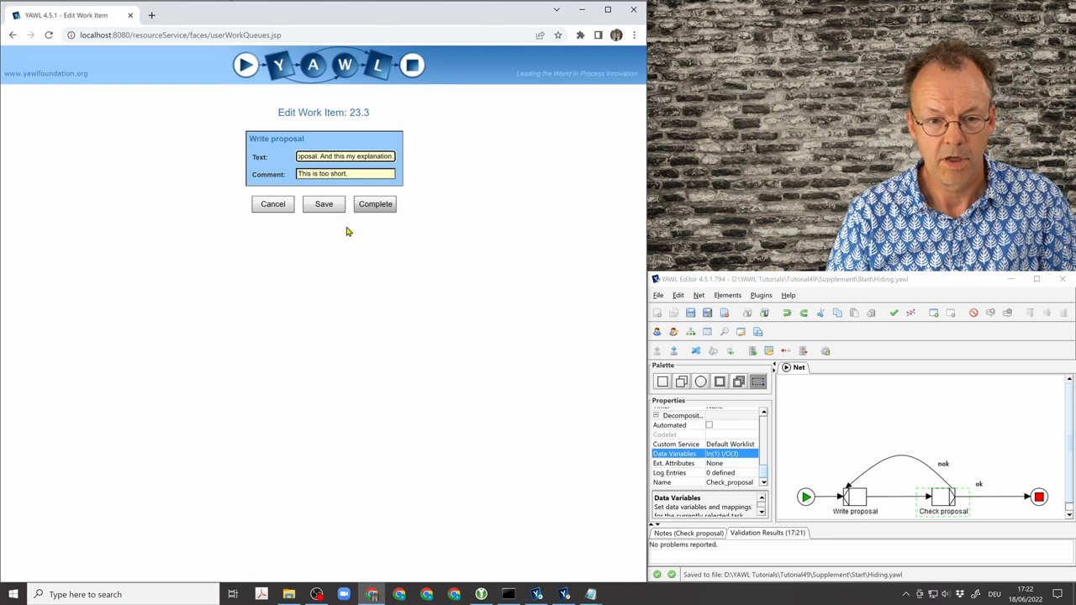
left_click(375, 203)
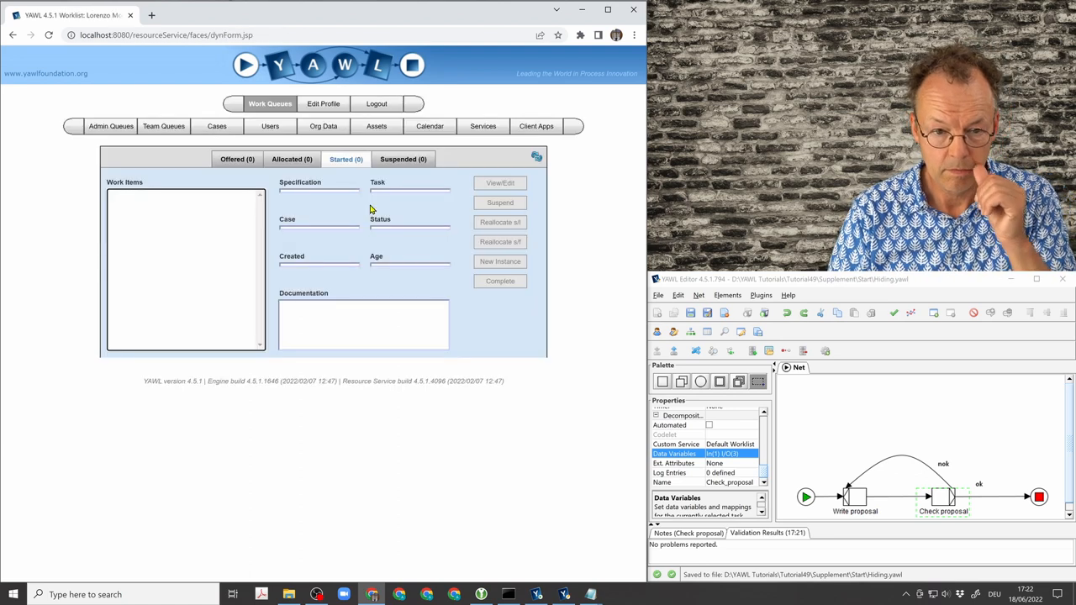
Review Admin Queues items, then return to the personal work queue
left_click(111, 126)
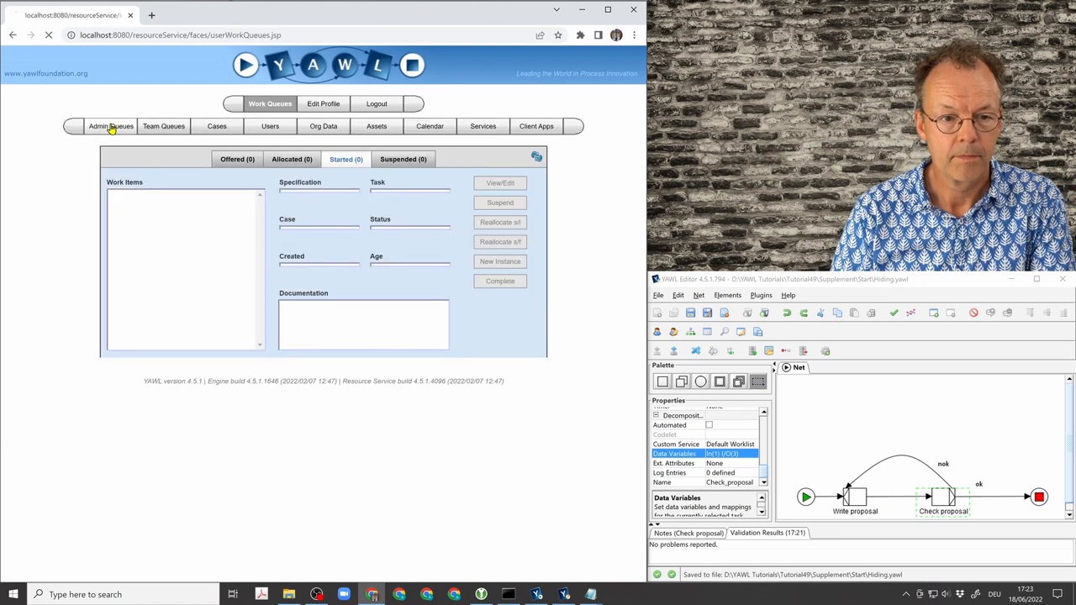
left_click(111, 126)
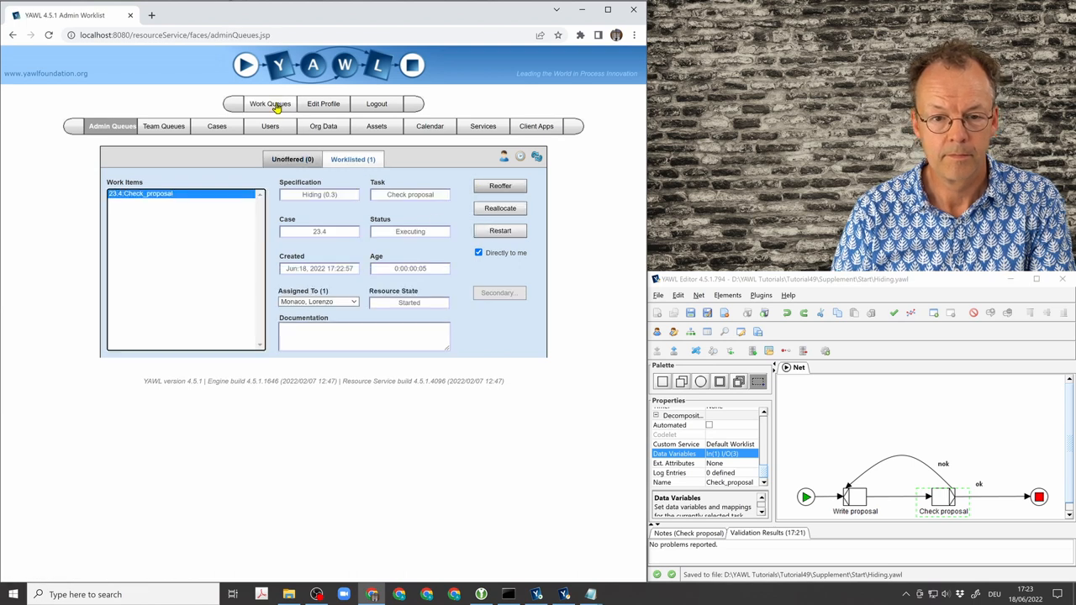
left_click(269, 104)
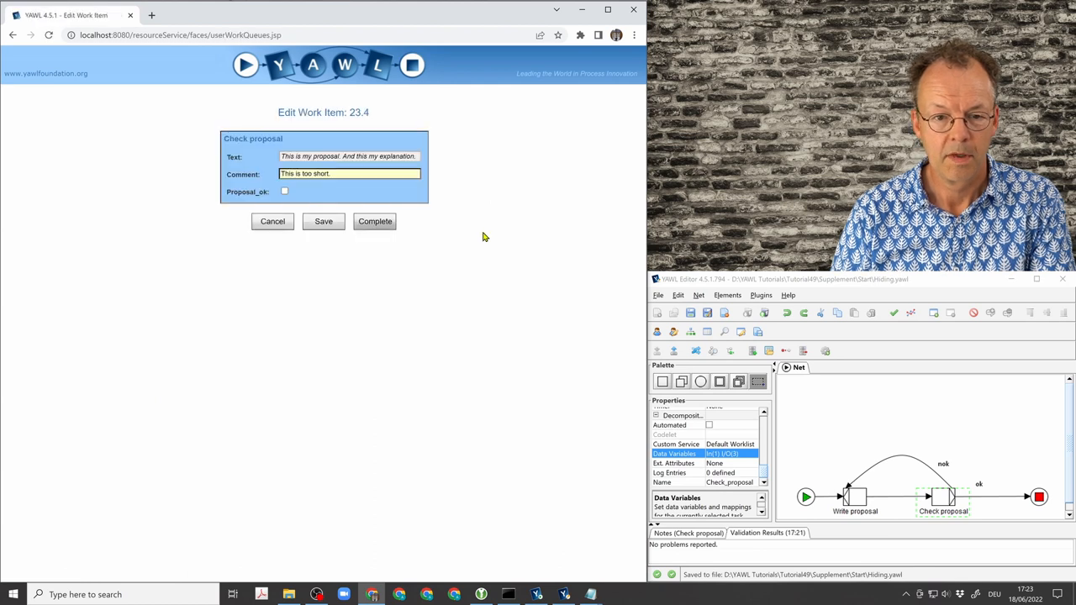
Approve Check proposal 23.4 with comment 'ok' and Proposal_ok ticked, then list running cases
triple_click(350, 173)
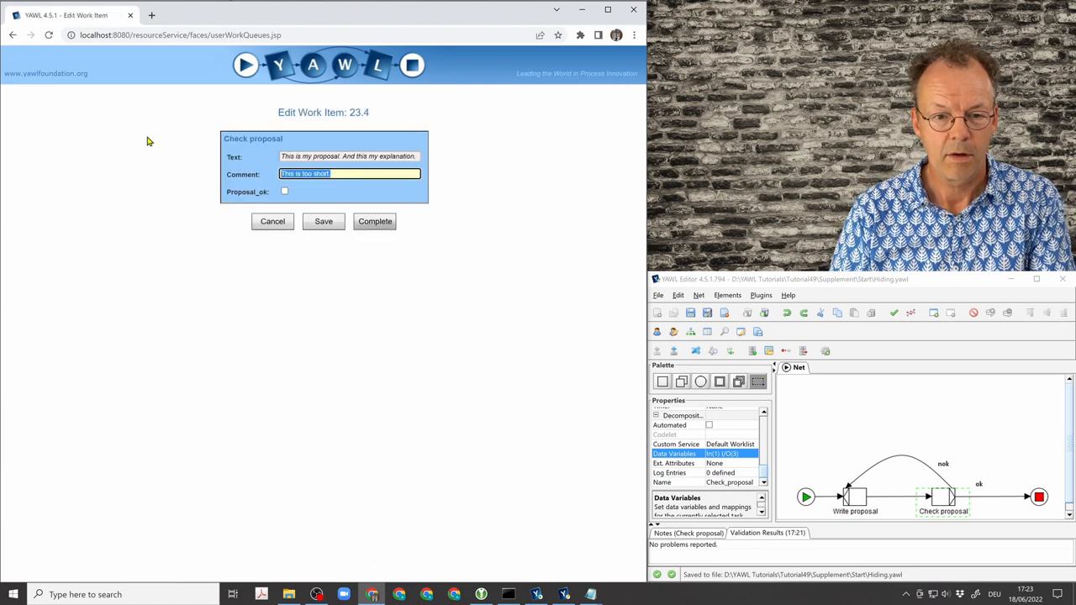
type("ok")
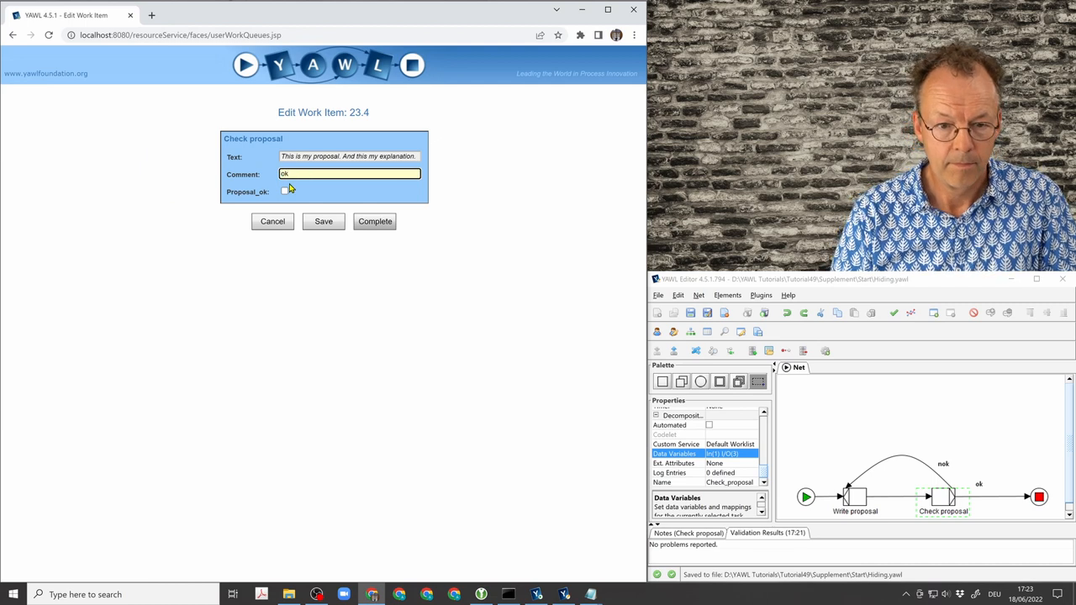
left_click(284, 191)
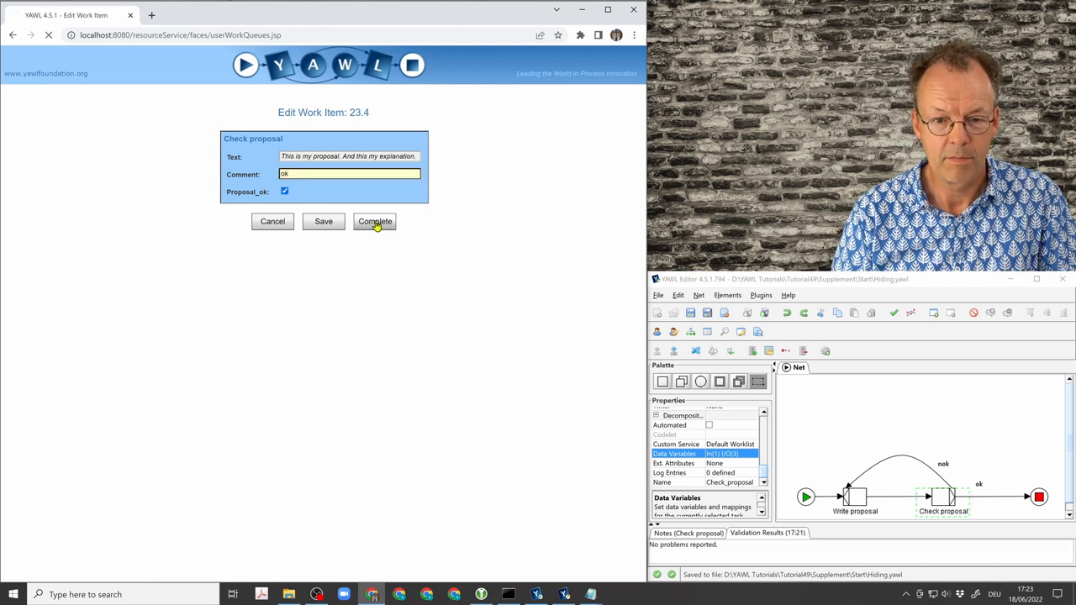
left_click(373, 222)
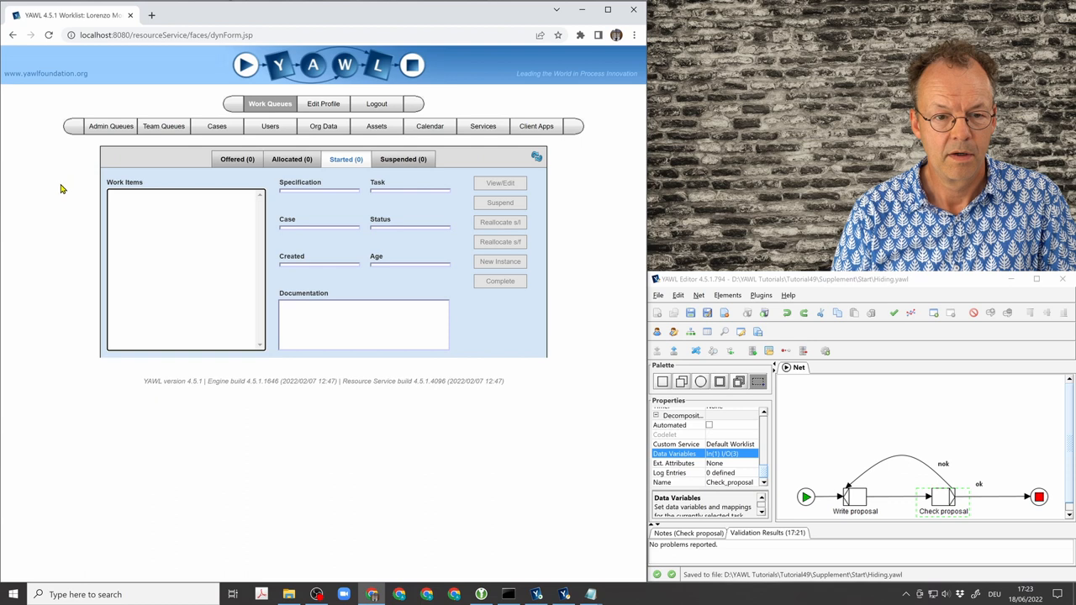
left_click(217, 126)
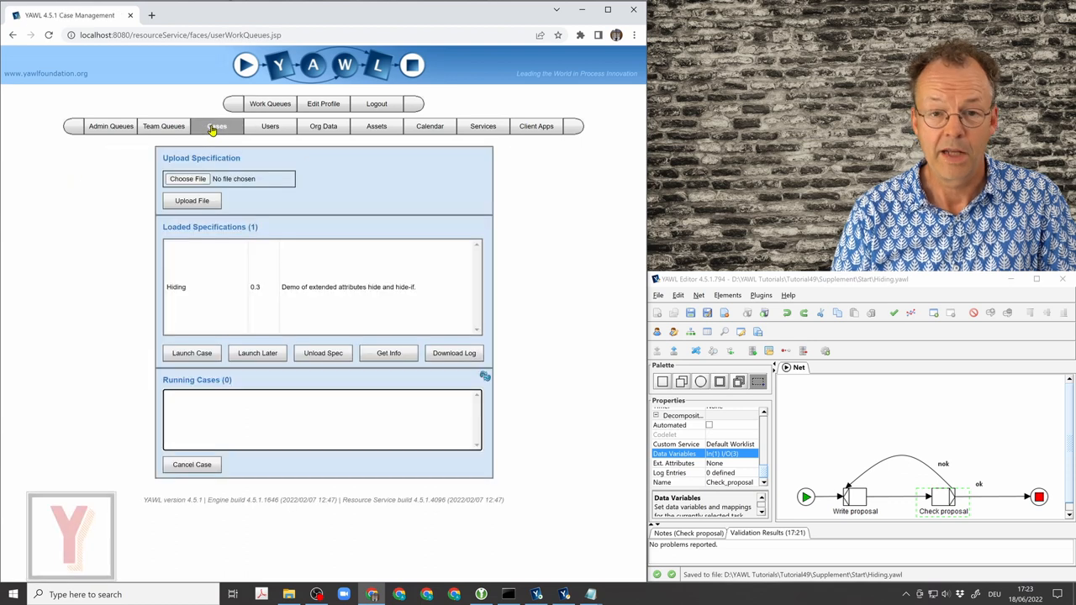